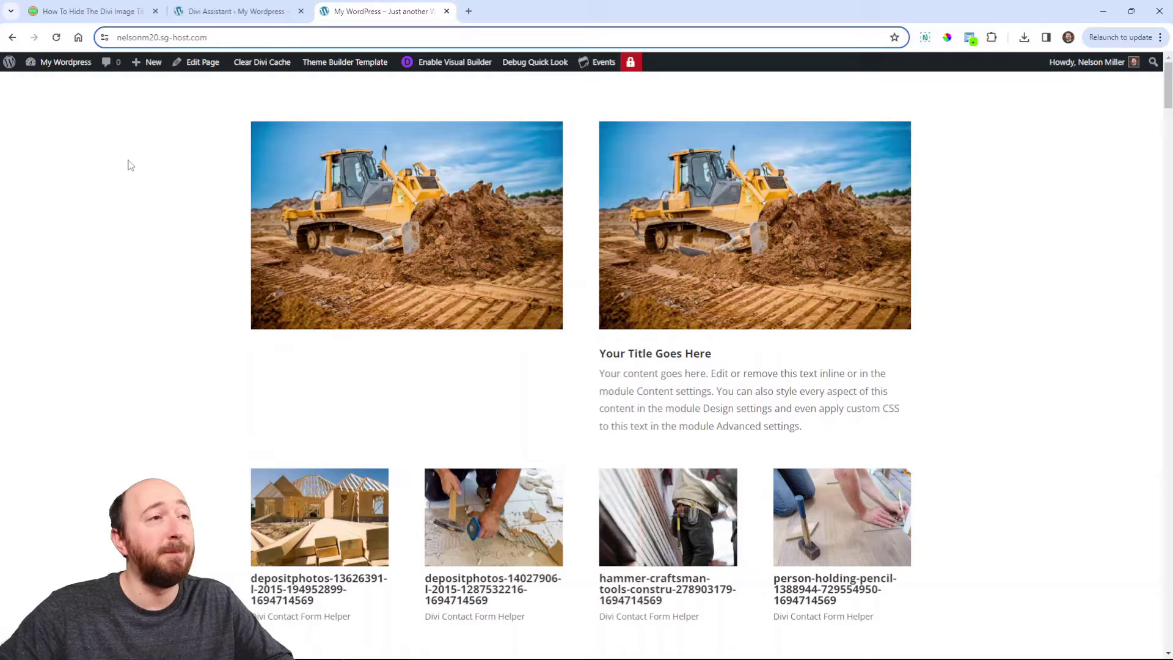
mouse_move(165, 235)
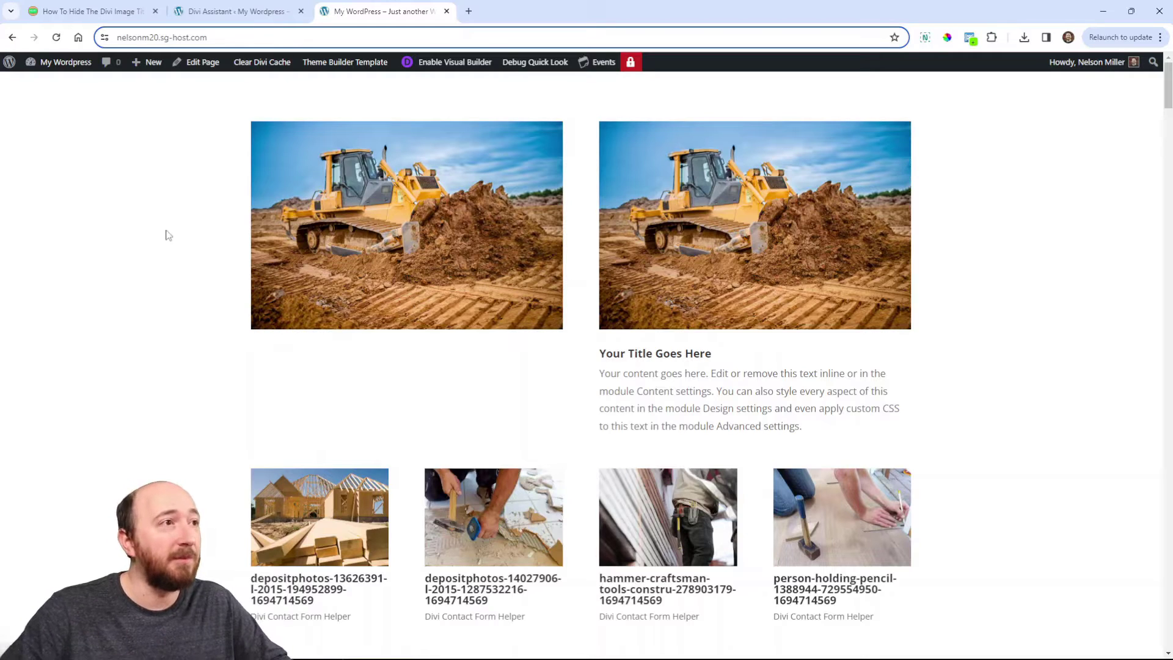
mouse_move(337, 414)
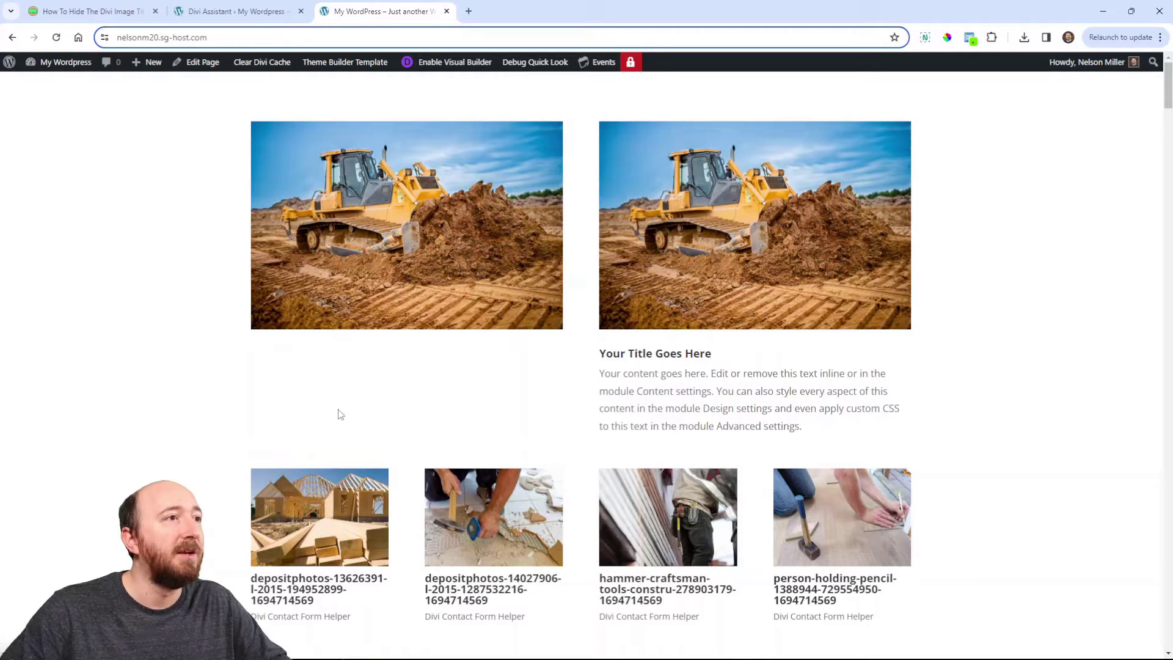
mouse_move(366, 209)
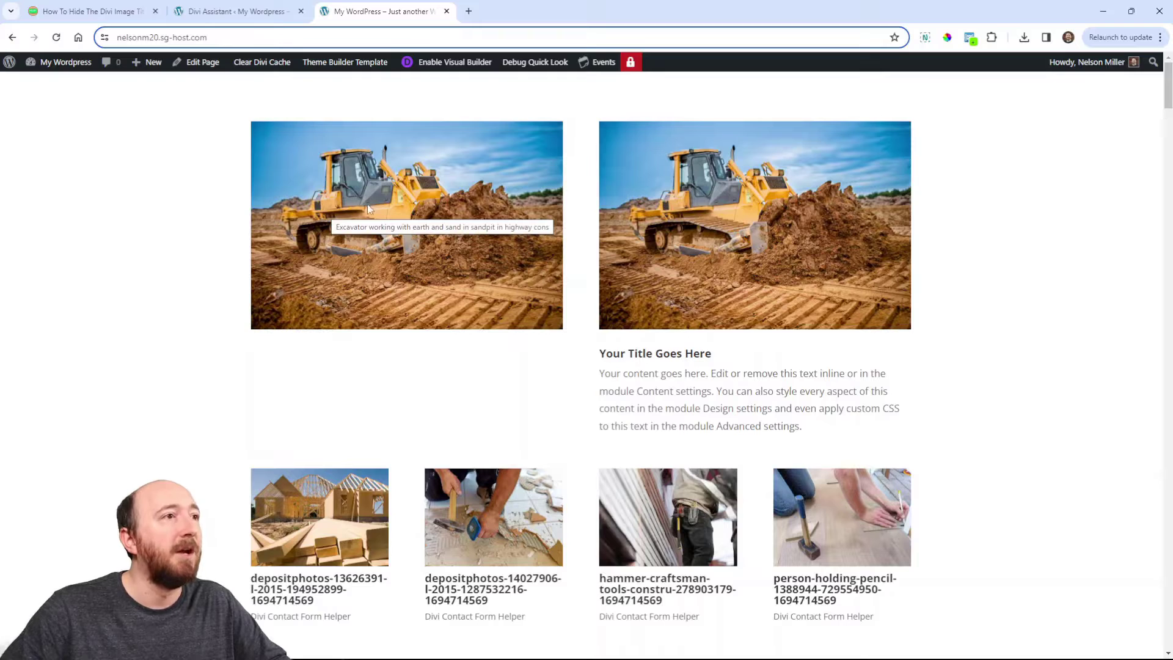
mouse_move(340, 232)
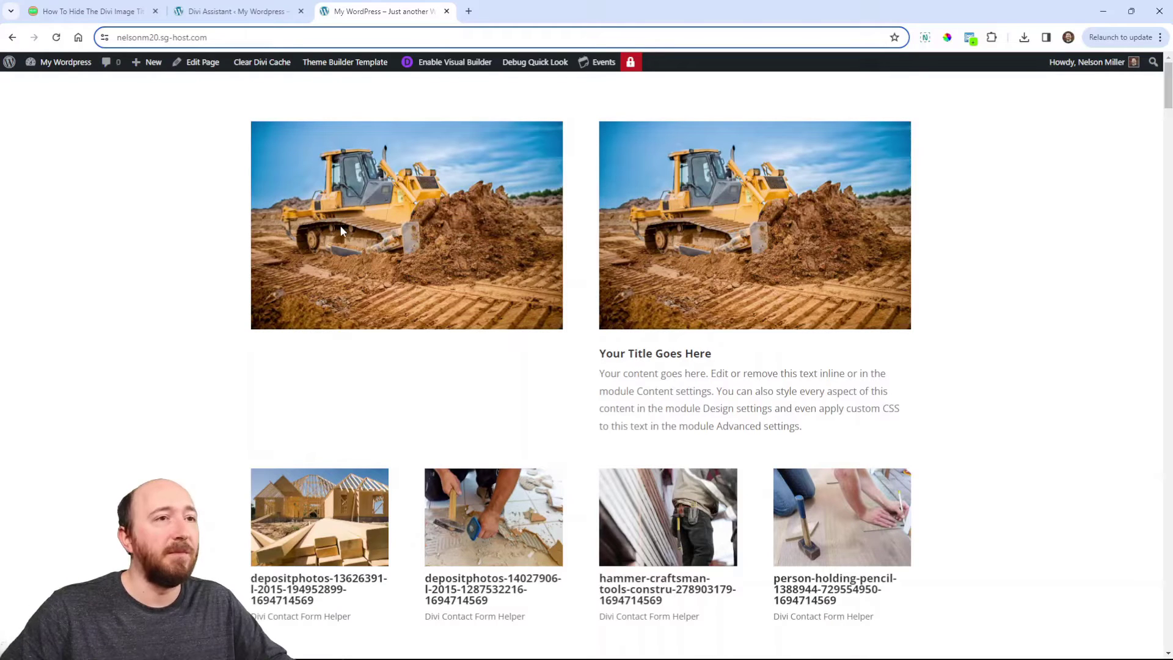
mouse_move(254, 406)
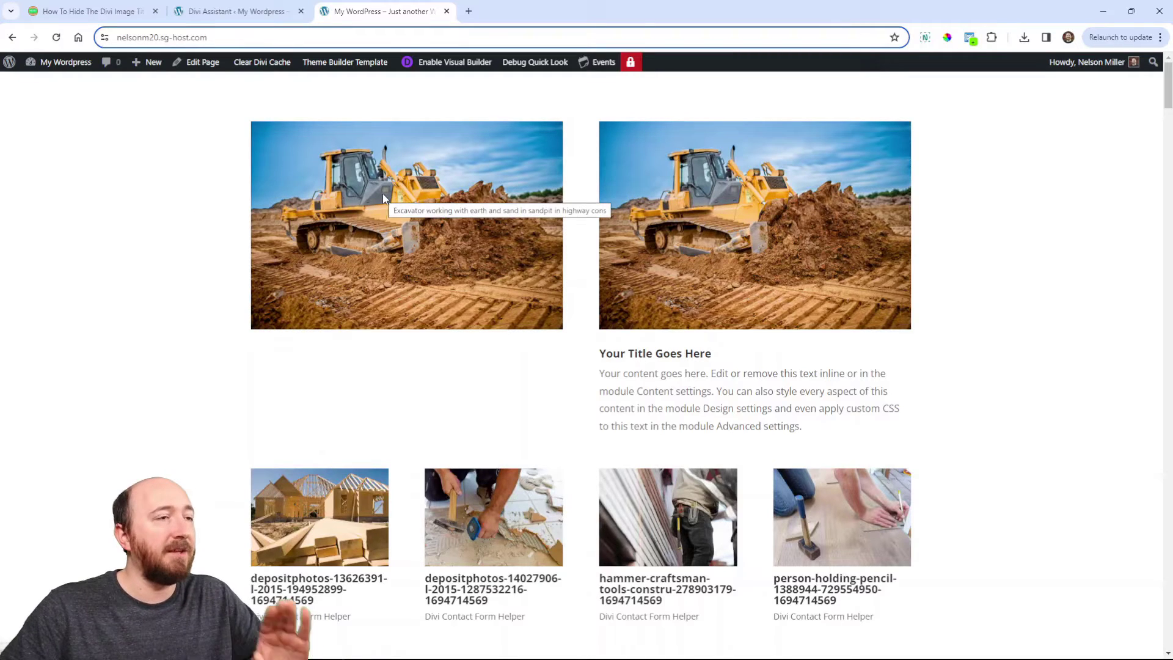
- Open the excavator image's Attachment details and select its entire Title field text
click(239, 11)
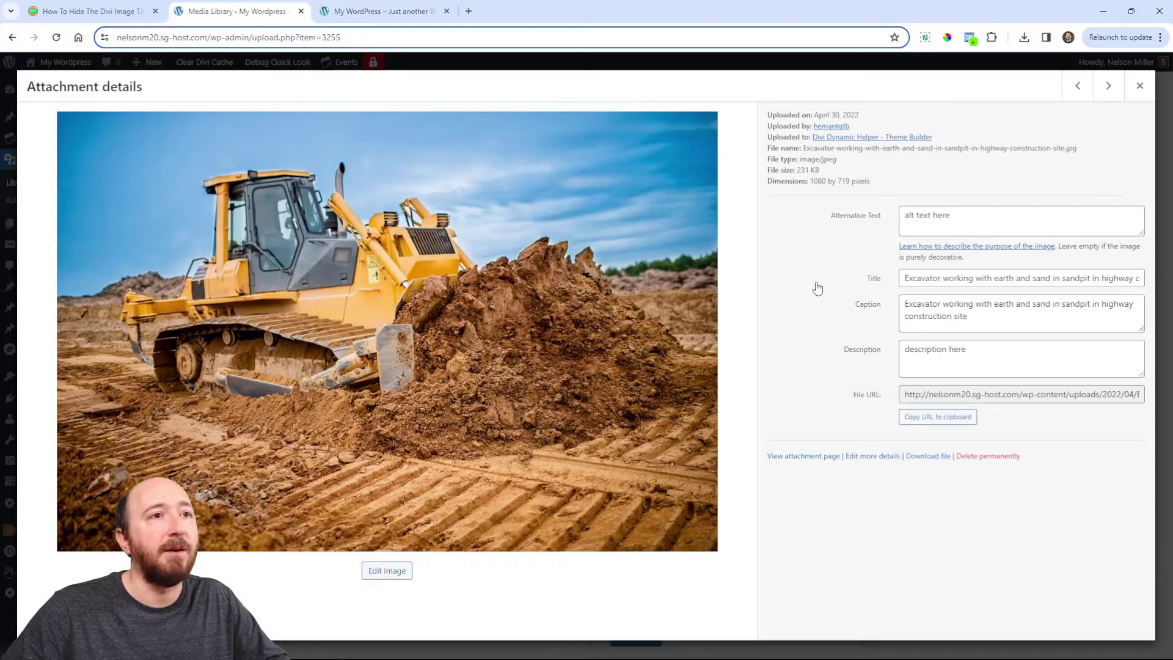
click(1019, 278)
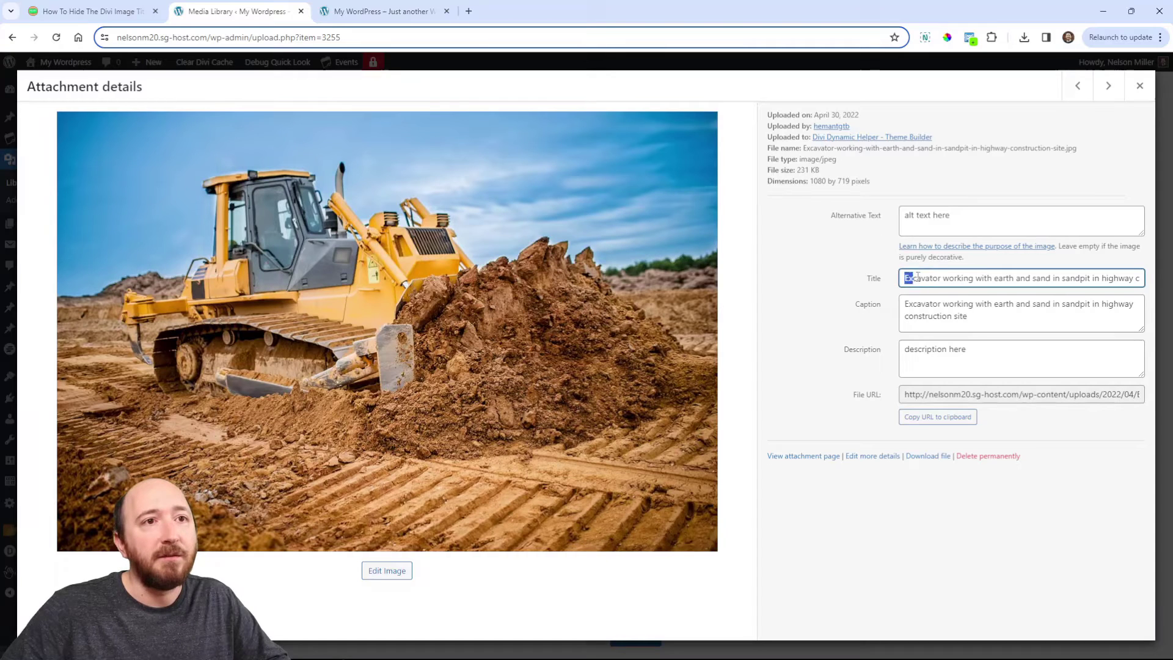
triple_click(1017, 277)
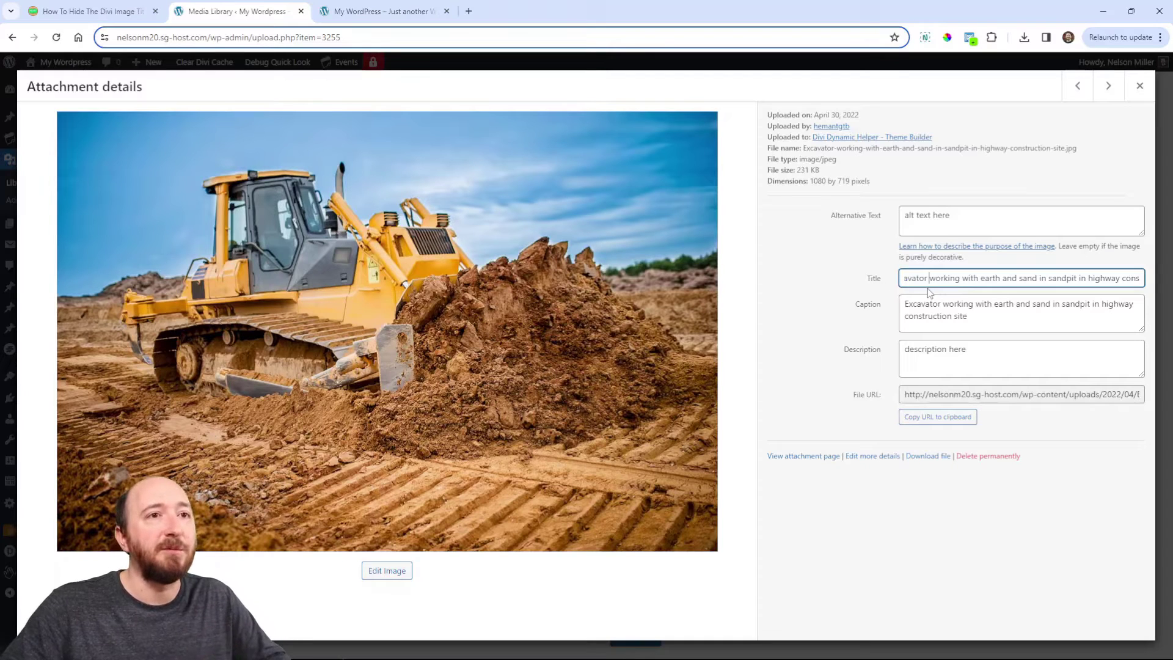
- Switch back to the My WordPress front-end tab with the excavator images and gallery
click(381, 11)
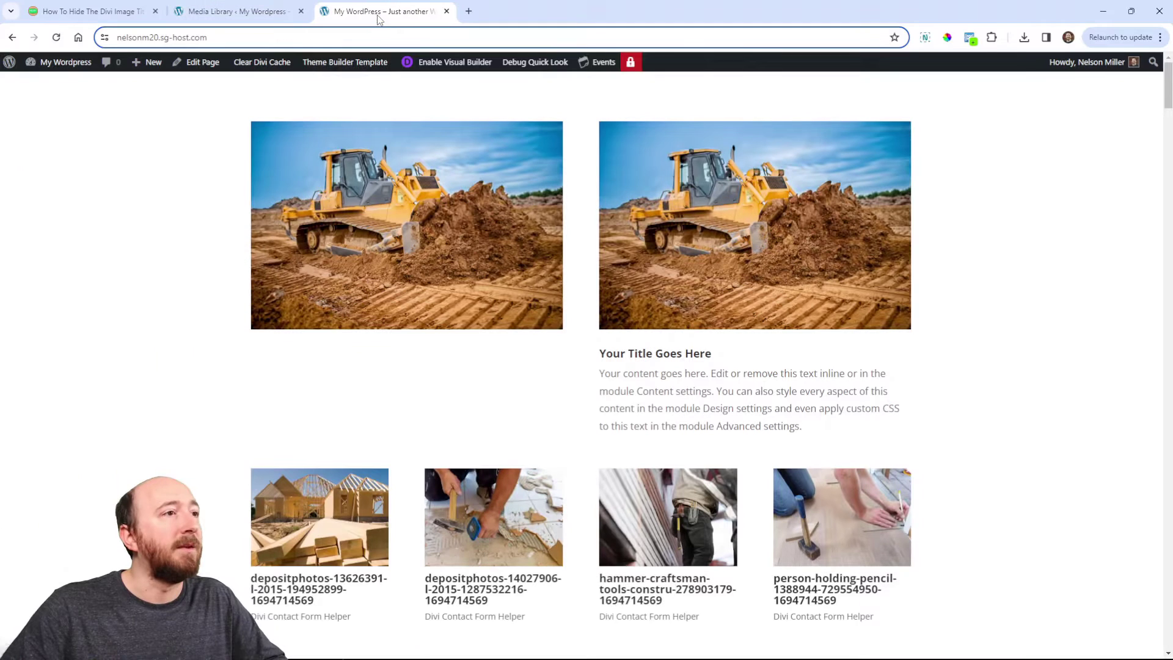
mouse_move(358, 202)
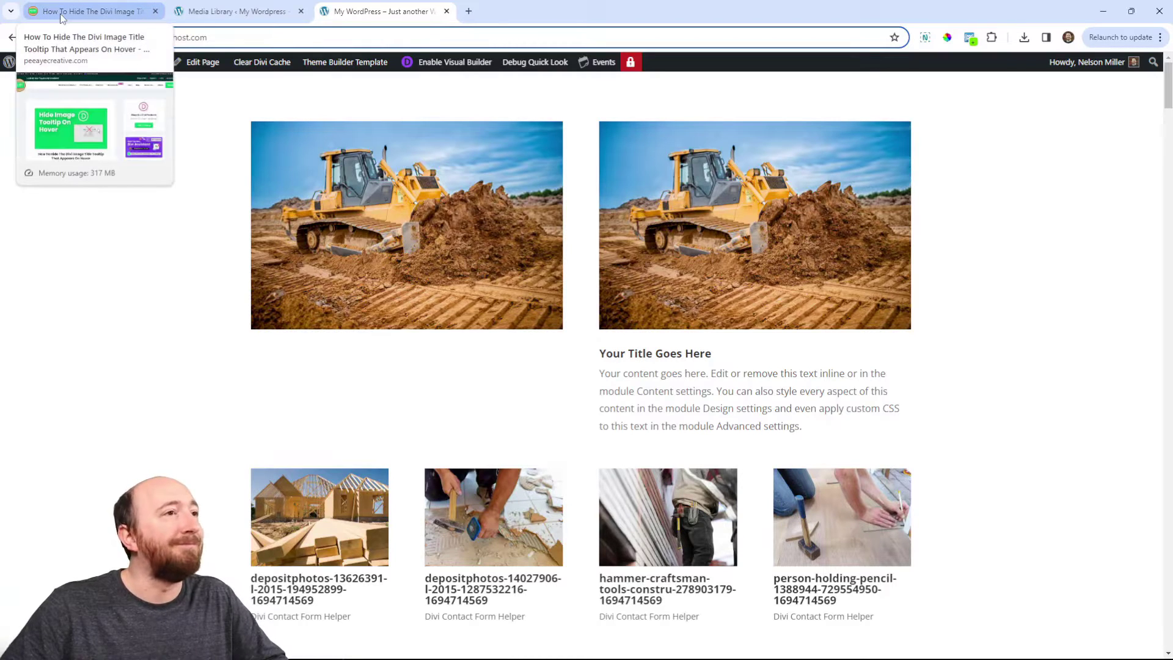
- Copy the tooltip-hiding jQuery snippet from the Pee-Aye Creative tutorial post
click(90, 11)
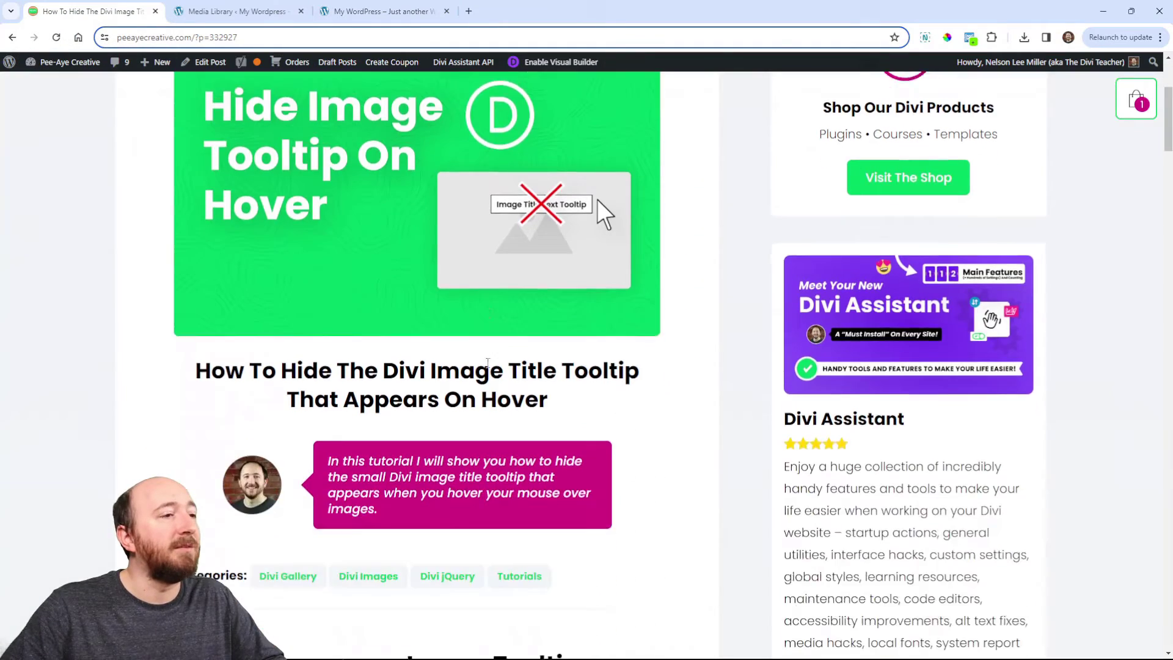
scroll(down, 3)
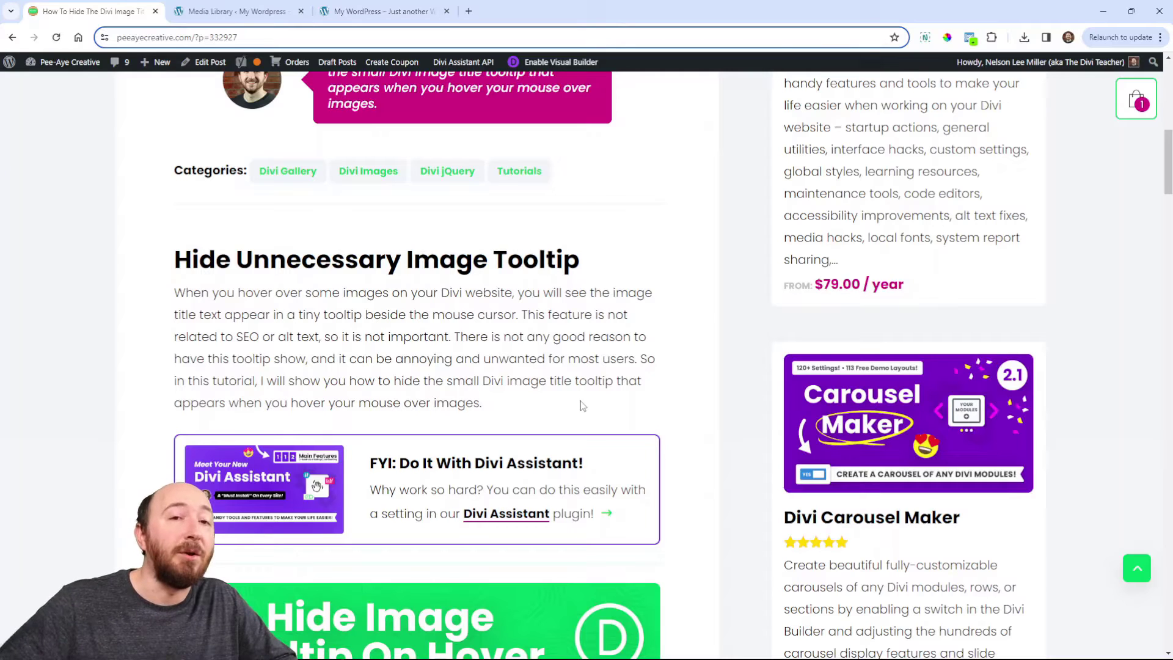
scroll(down, 3)
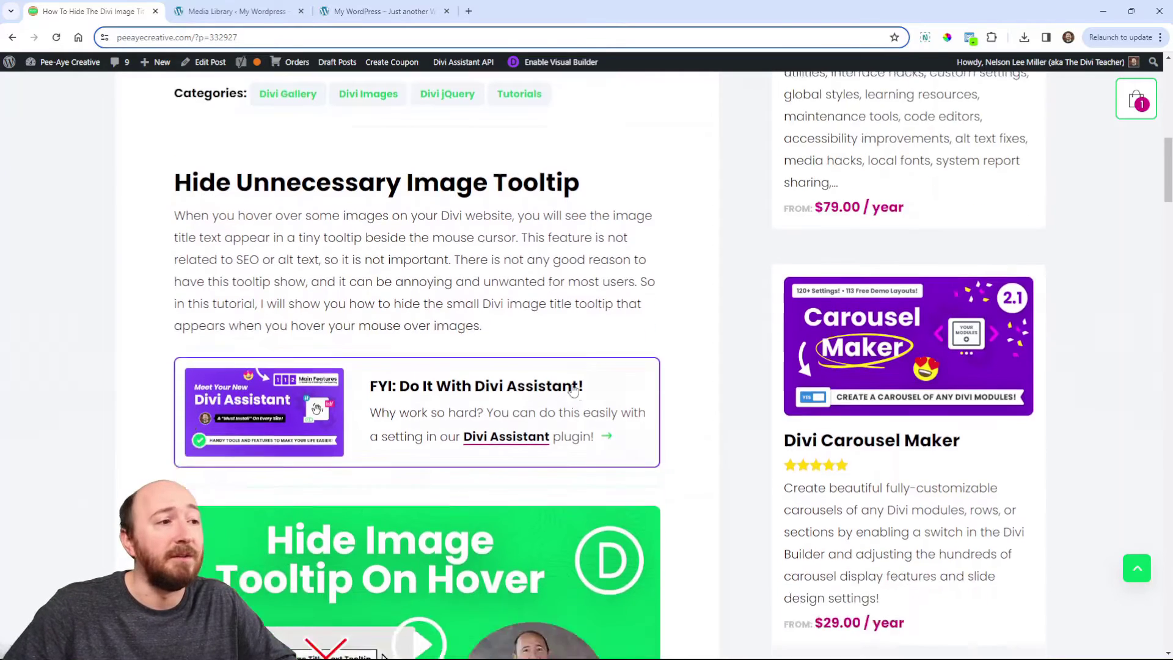
scroll(down, 3)
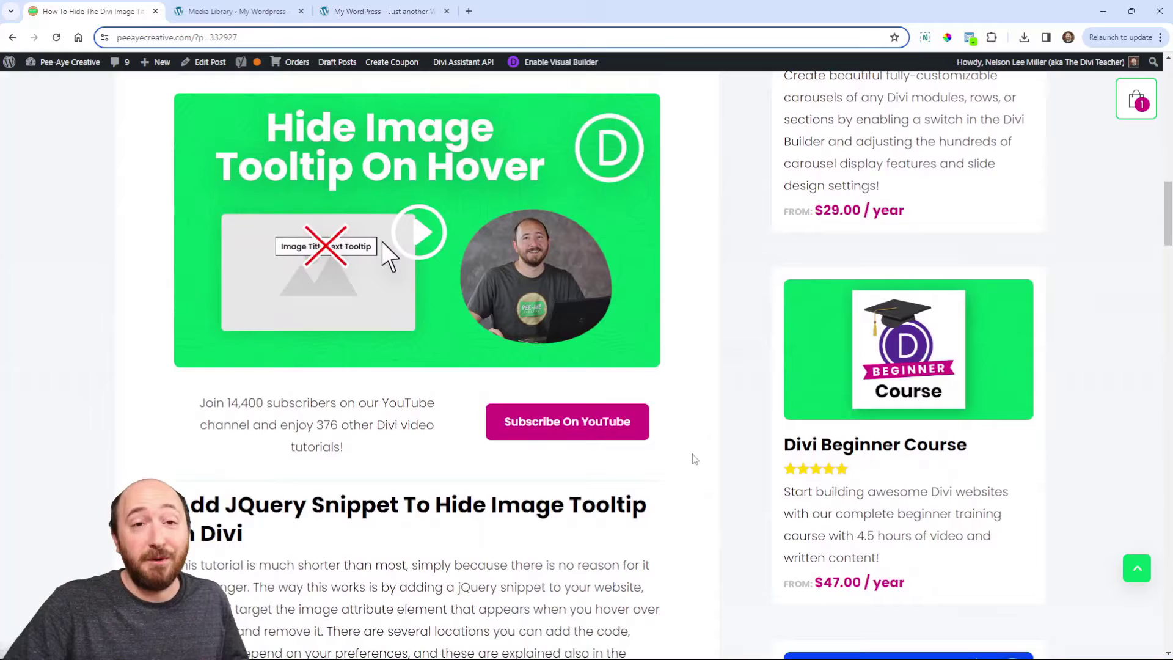
scroll(down, 3)
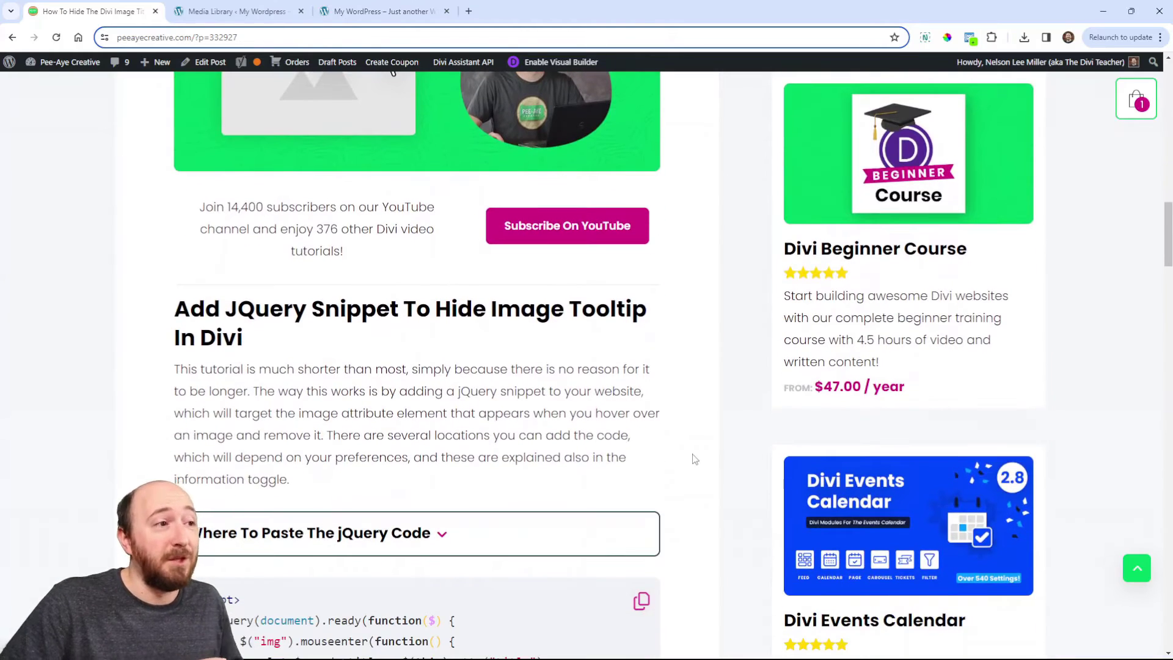
scroll(down, 3)
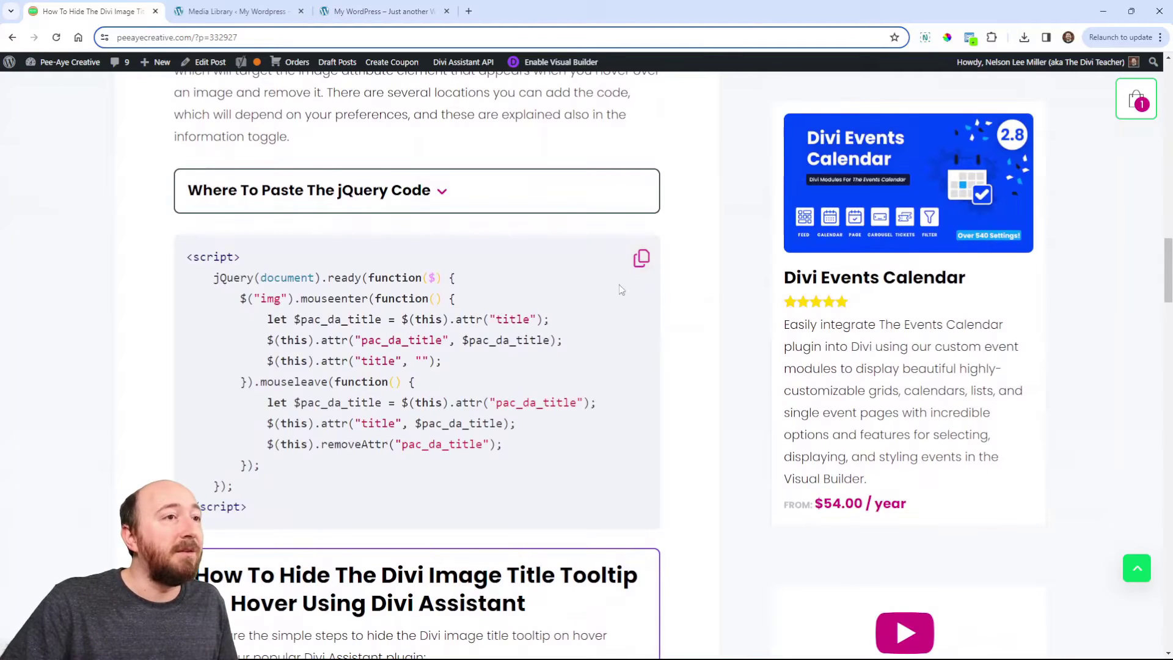
click(641, 258)
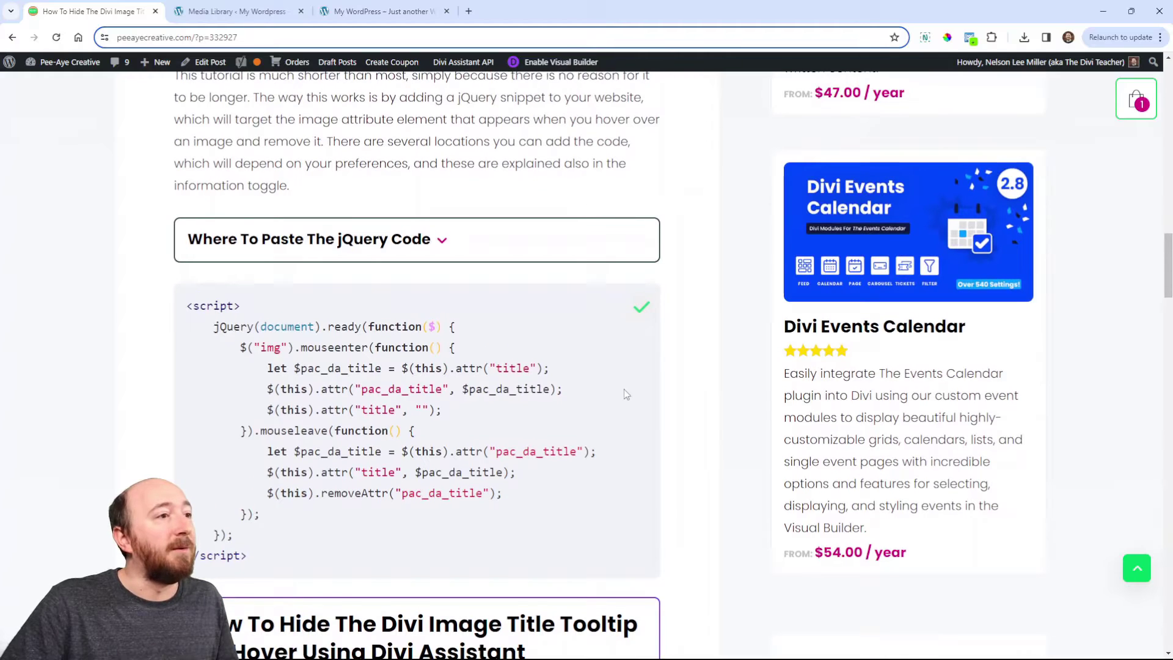
- Expand 'Where To Paste The jQuery Code' and highlight the scripts.js file name
scroll(down, 3)
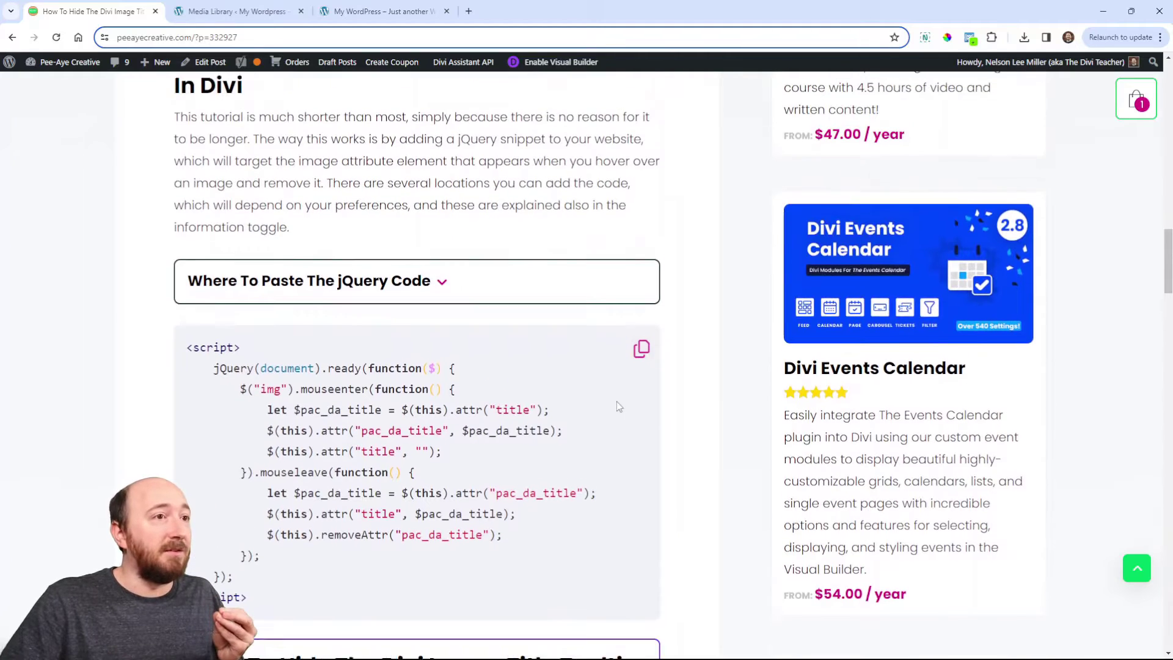
scroll(down, 3)
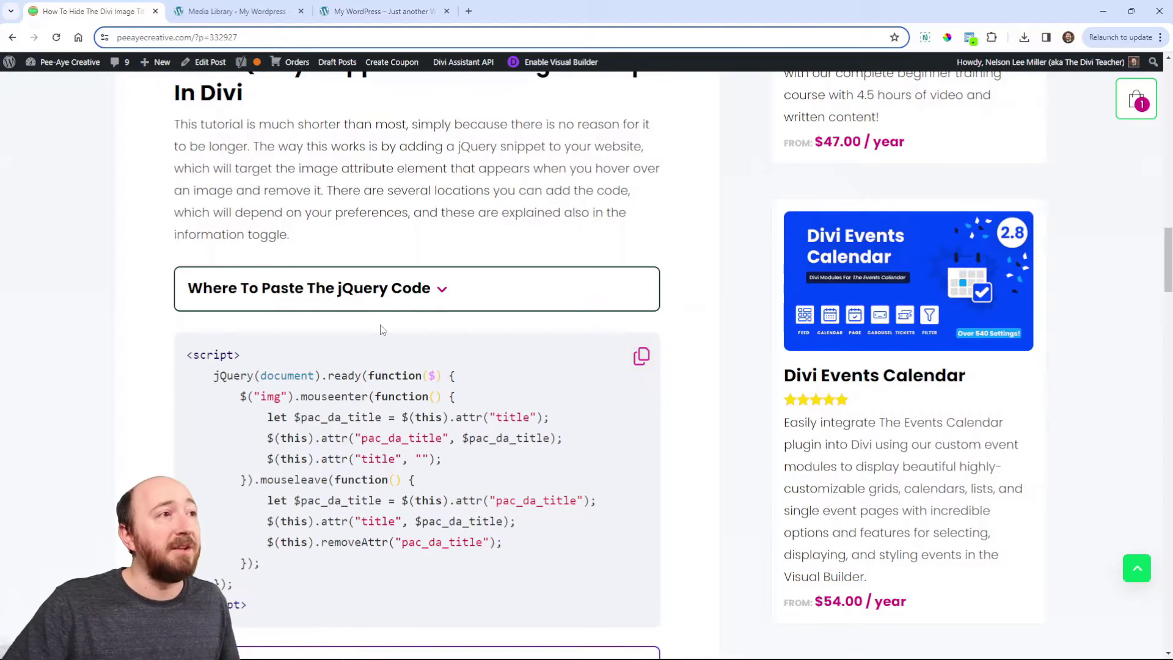
click(309, 288)
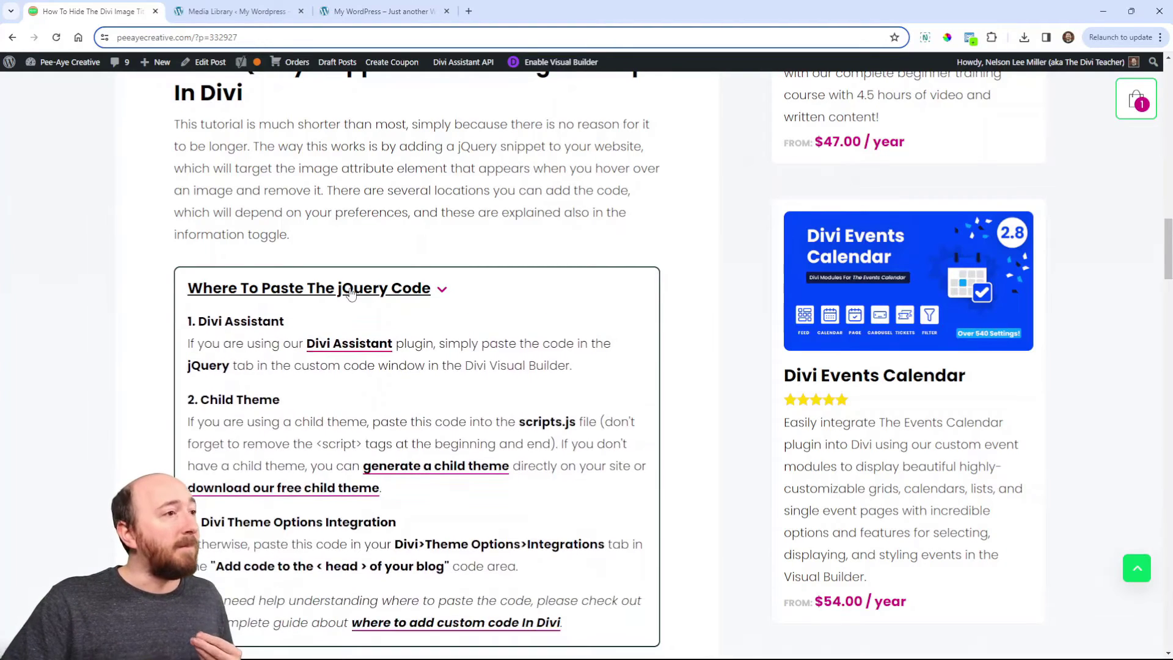
scroll(down, 3)
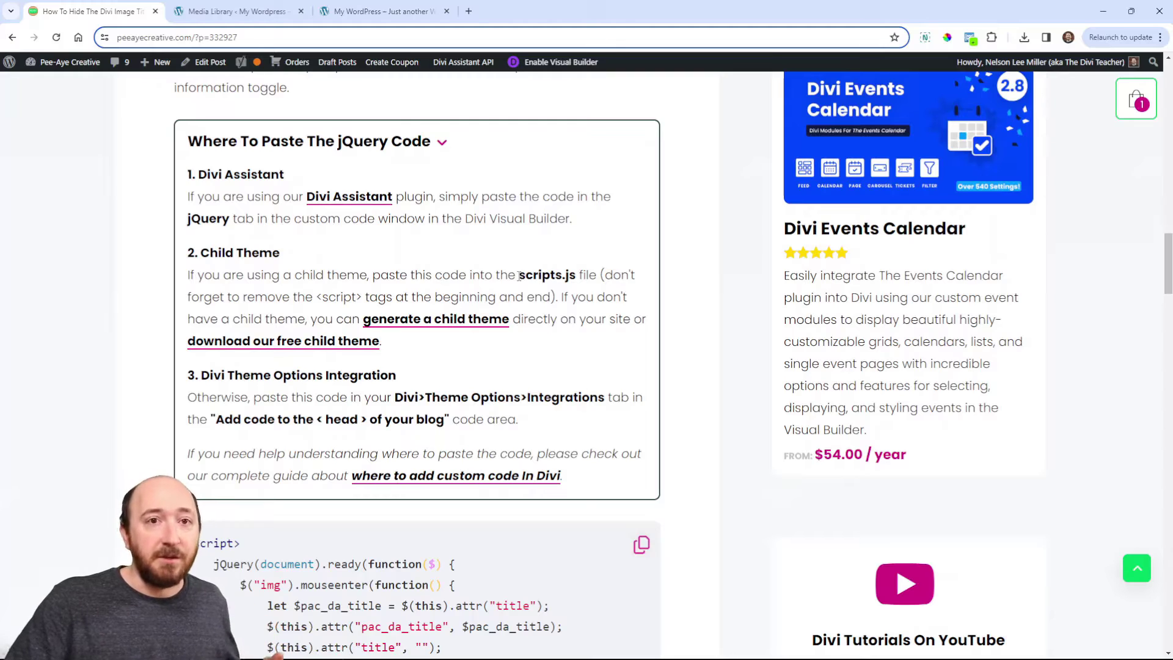
double_click(540, 274)
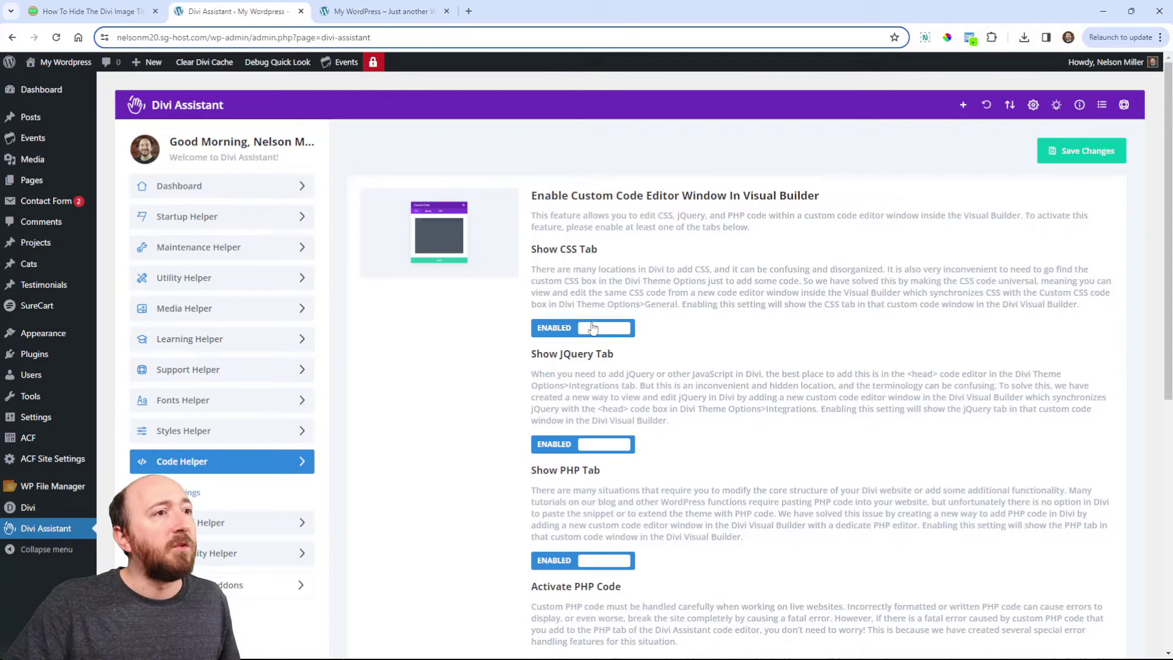
- Enable Show PHP Tab in Code Helper settings, save changes, and return to the site tab
scroll(down, 3)
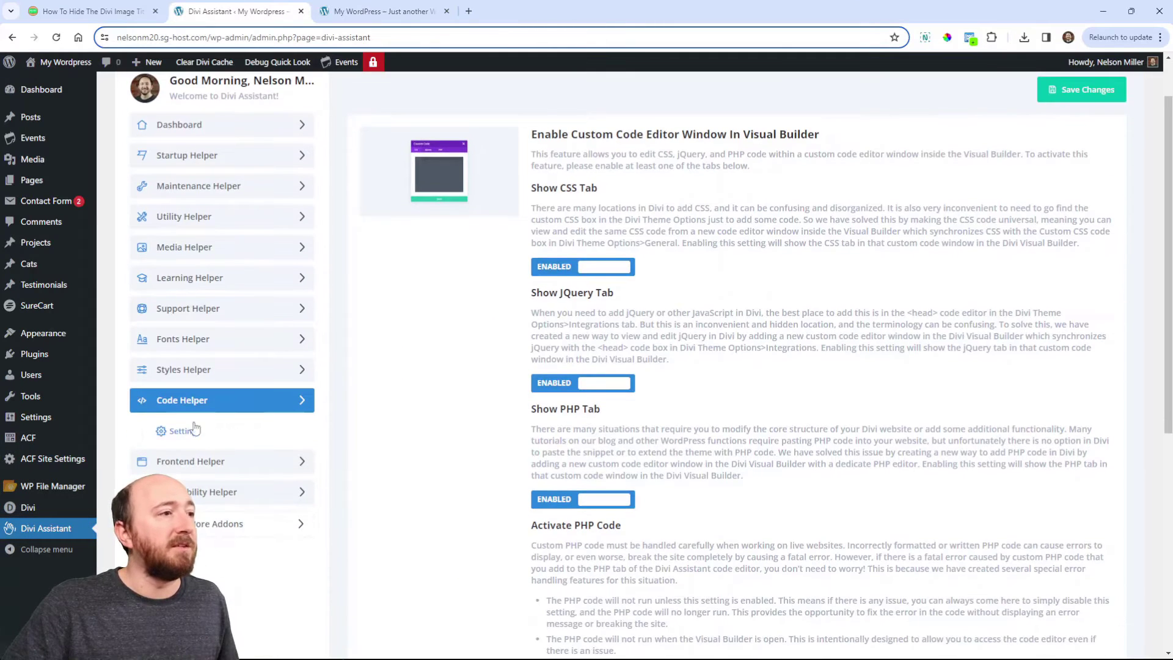
click(582, 499)
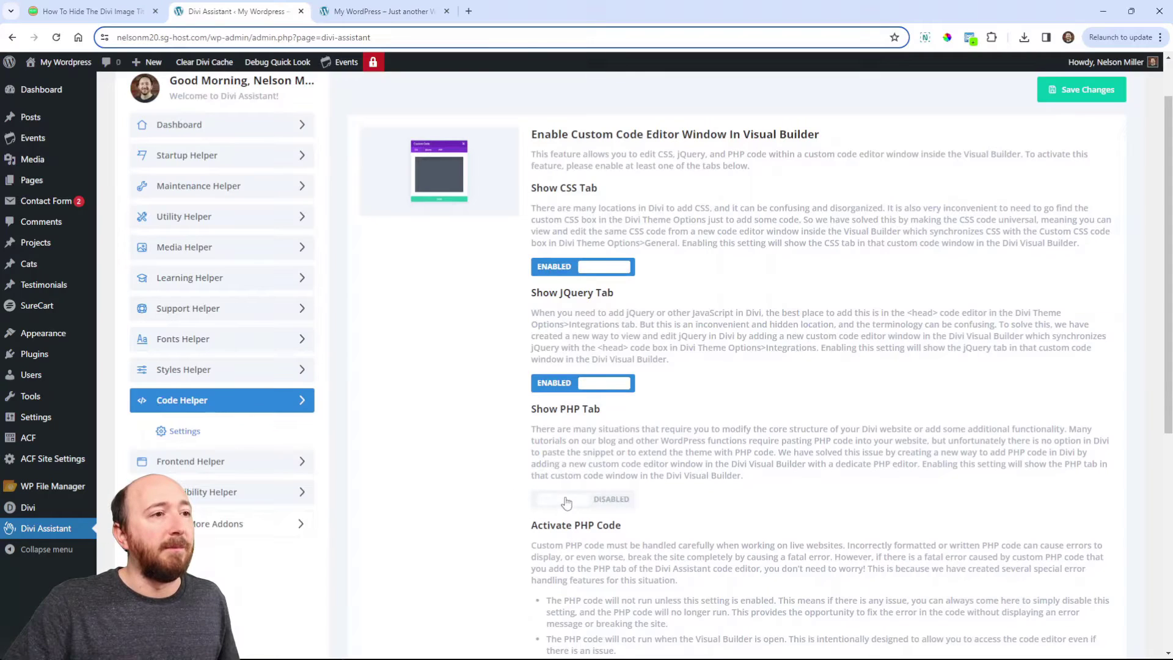
click(583, 499)
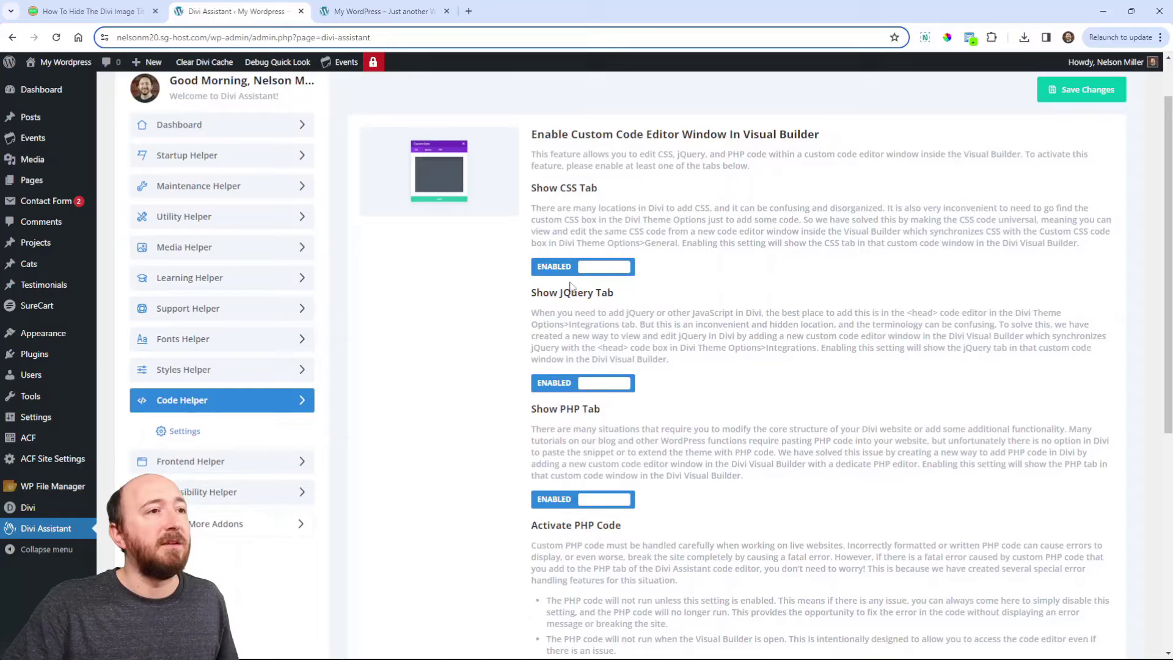
double_click(572, 409)
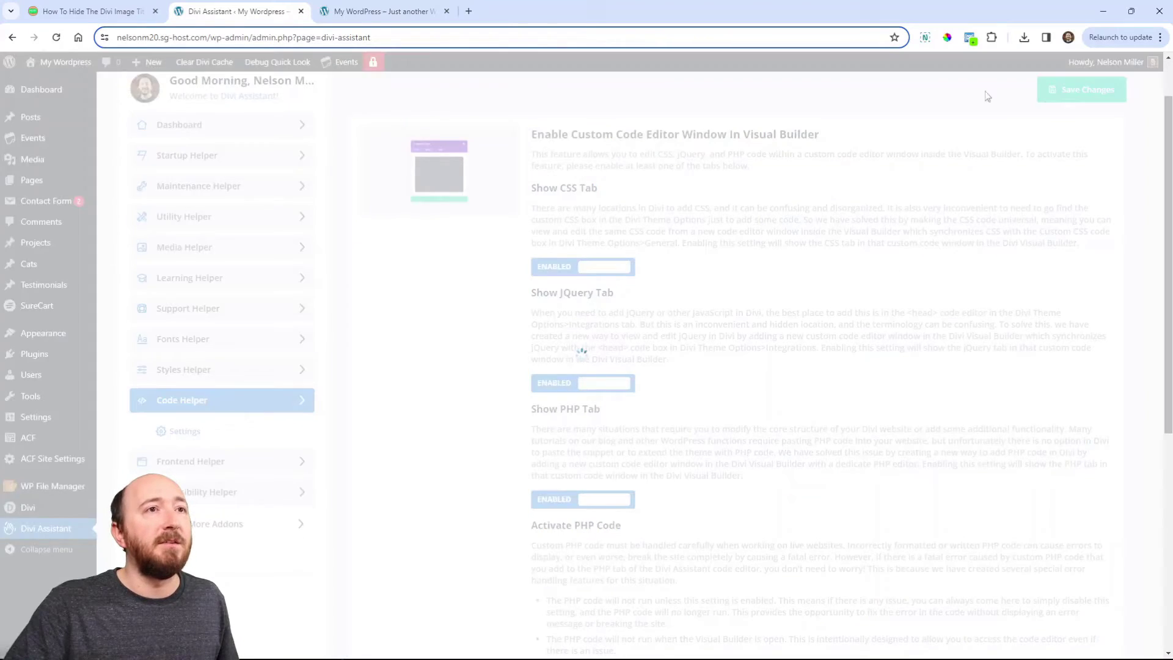
click(382, 10)
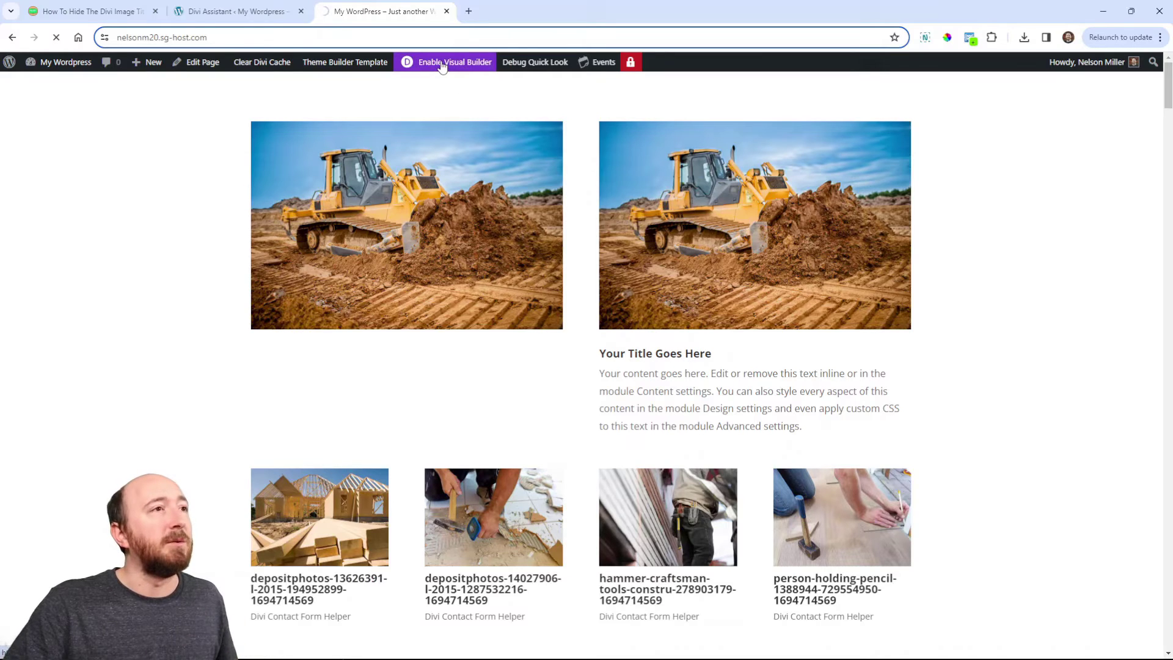
- Enable Visual Builder and save the tooltip-hiding script in the Custom Code jQuery tab
click(454, 62)
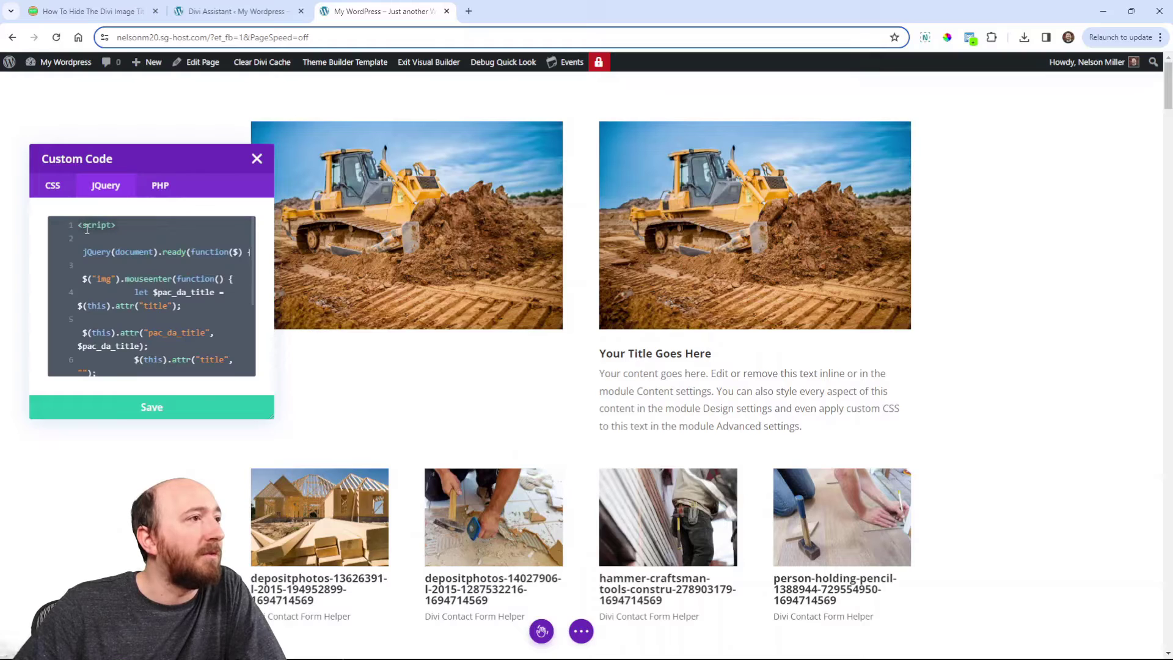
scroll(down, 3)
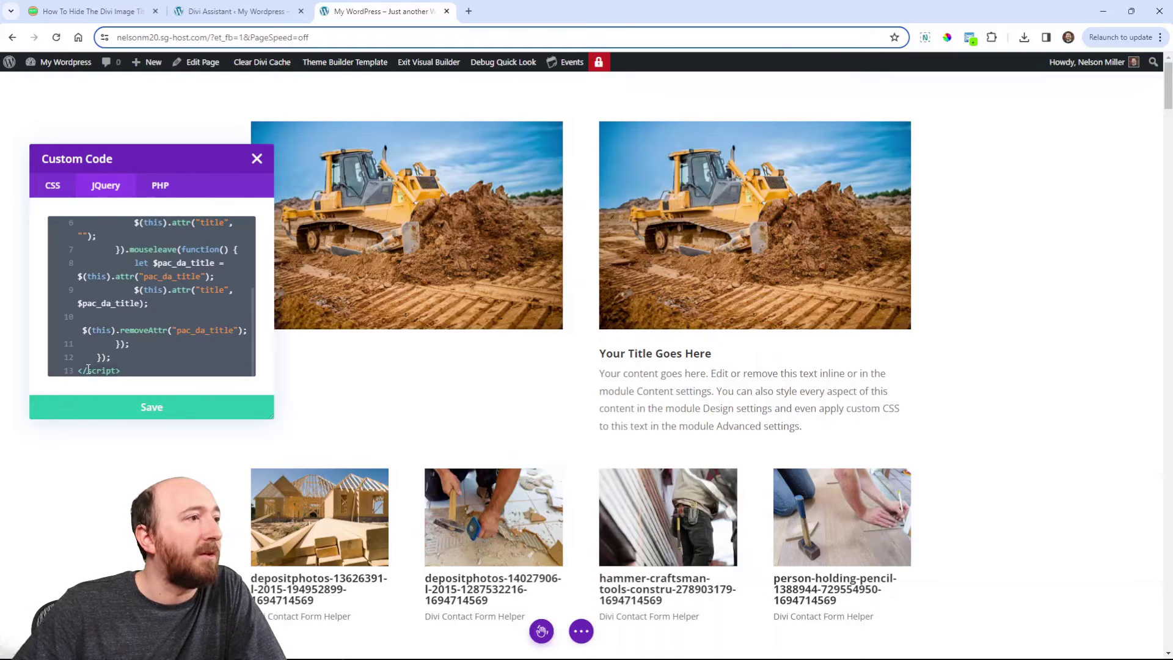
click(151, 407)
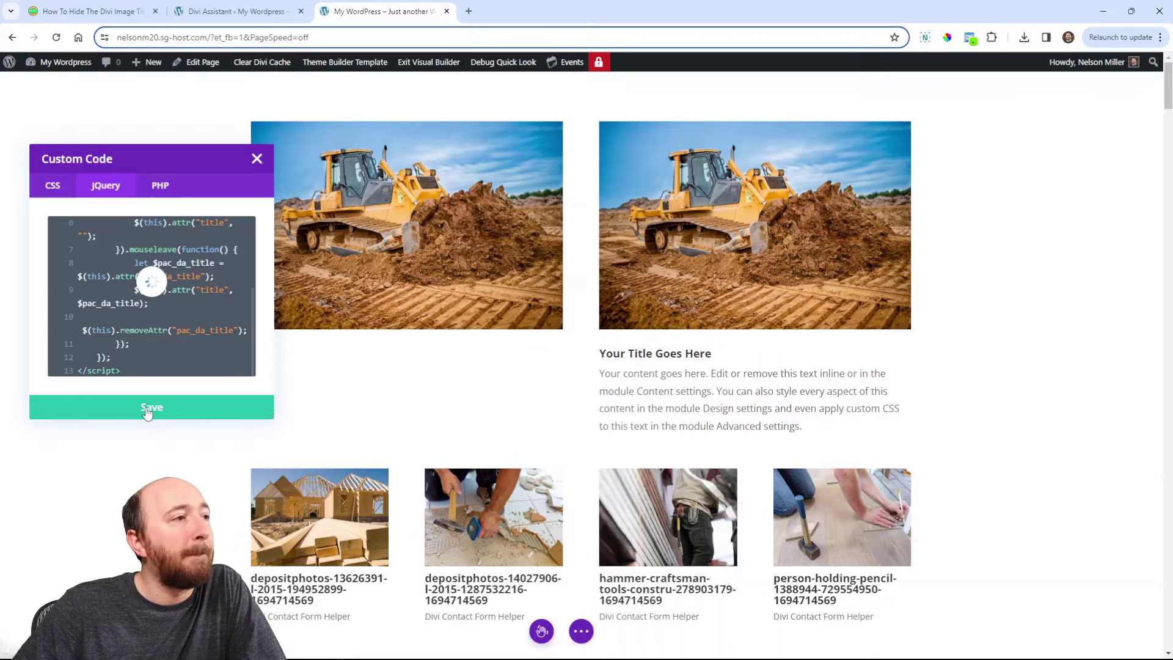
click(150, 407)
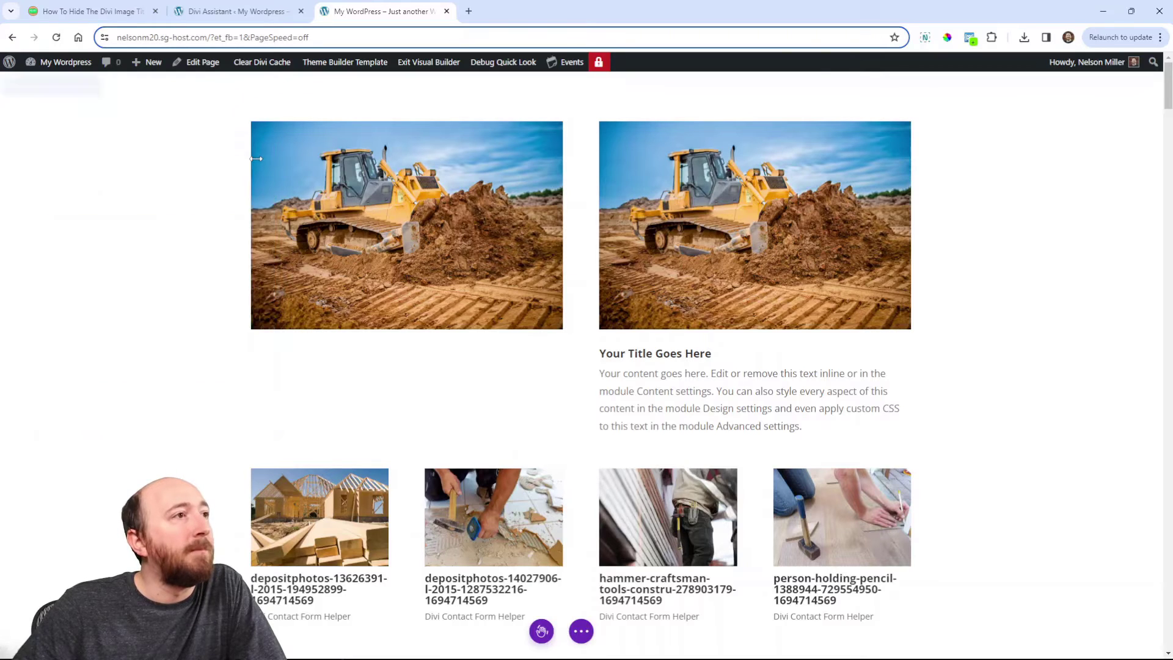
mouse_move(429, 62)
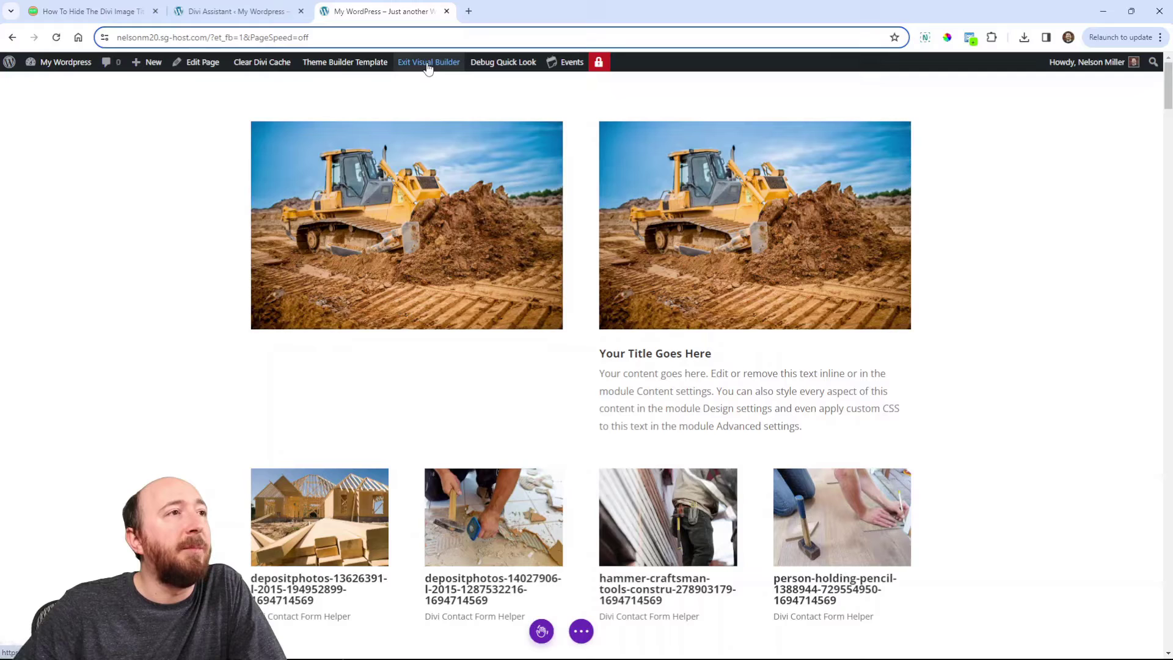
- Exit the Visual Builder and return to the tutorial article tab
click(427, 61)
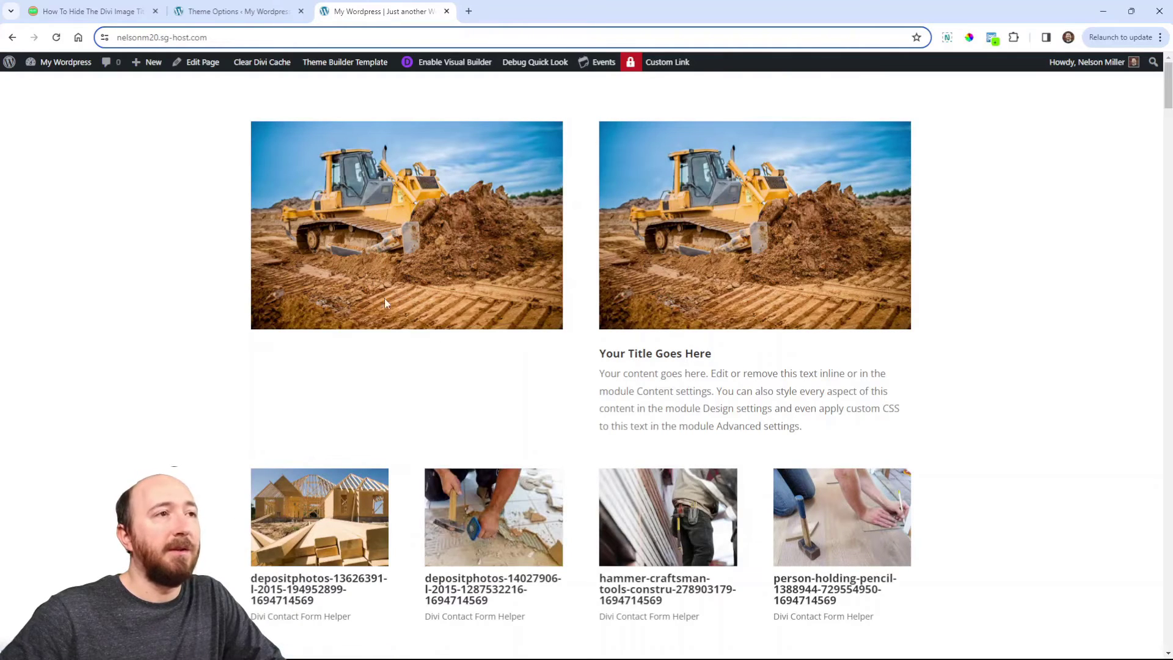
mouse_move(247, 190)
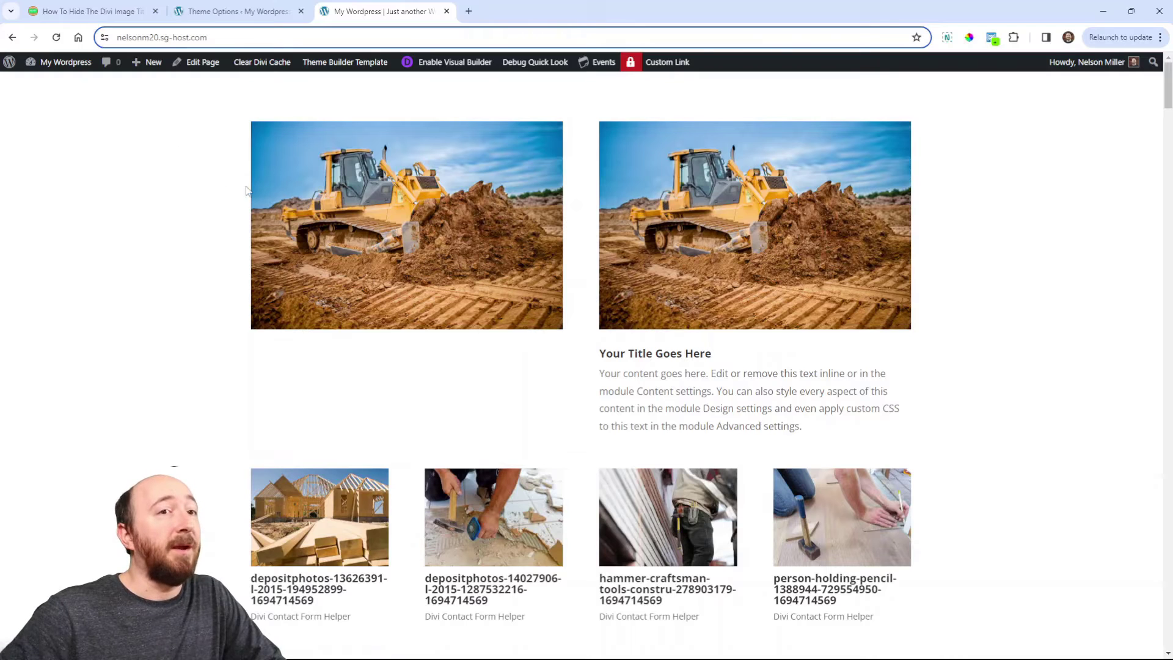
click(83, 10)
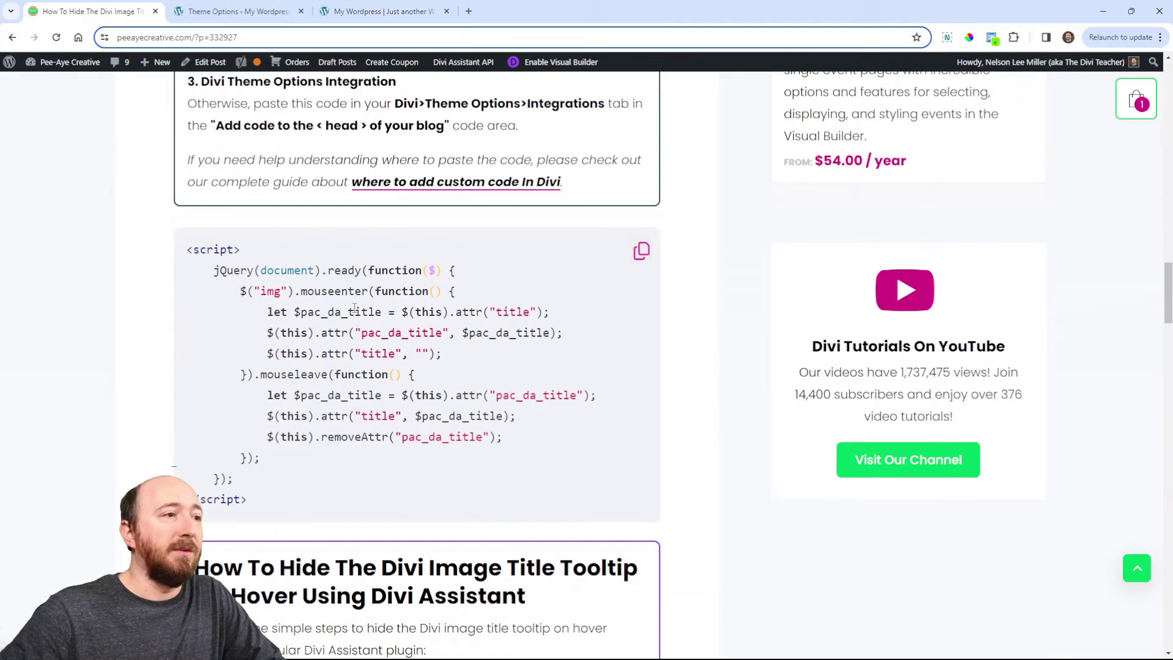
- Review the tutorial's code placement and Divi Assistant sections, then view Theme Options Integration
scroll(up, 3)
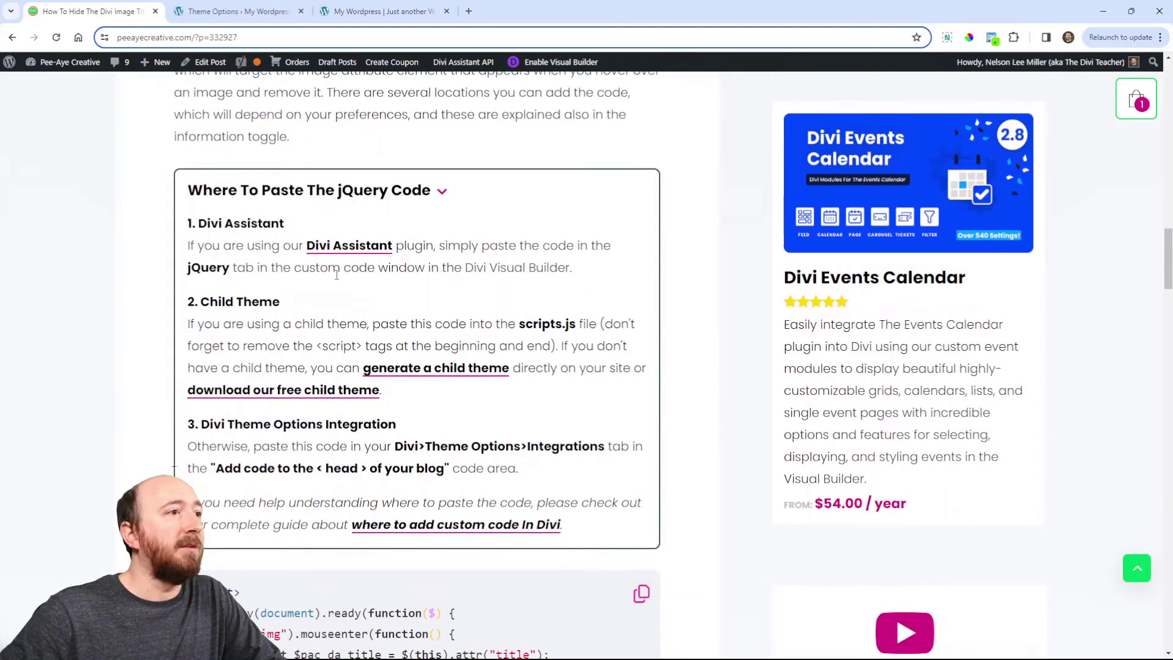
scroll(down, 3)
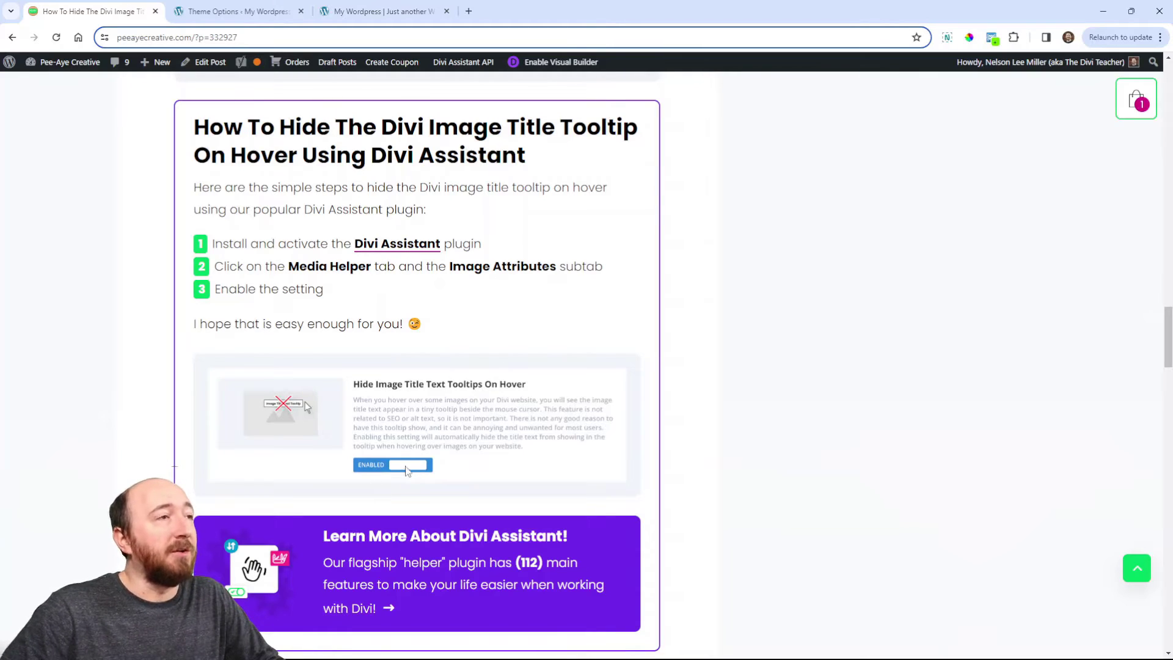
click(236, 11)
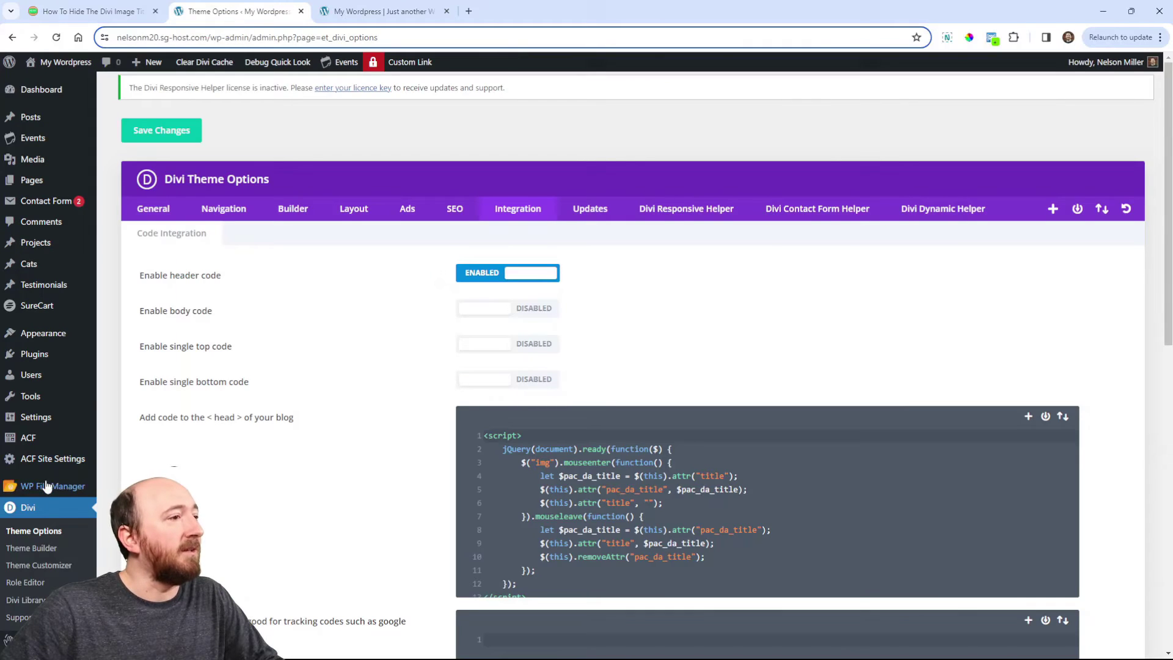
- Scroll through the Integration head code and General theme settings, then open Divi Assistant
scroll(down, 3)
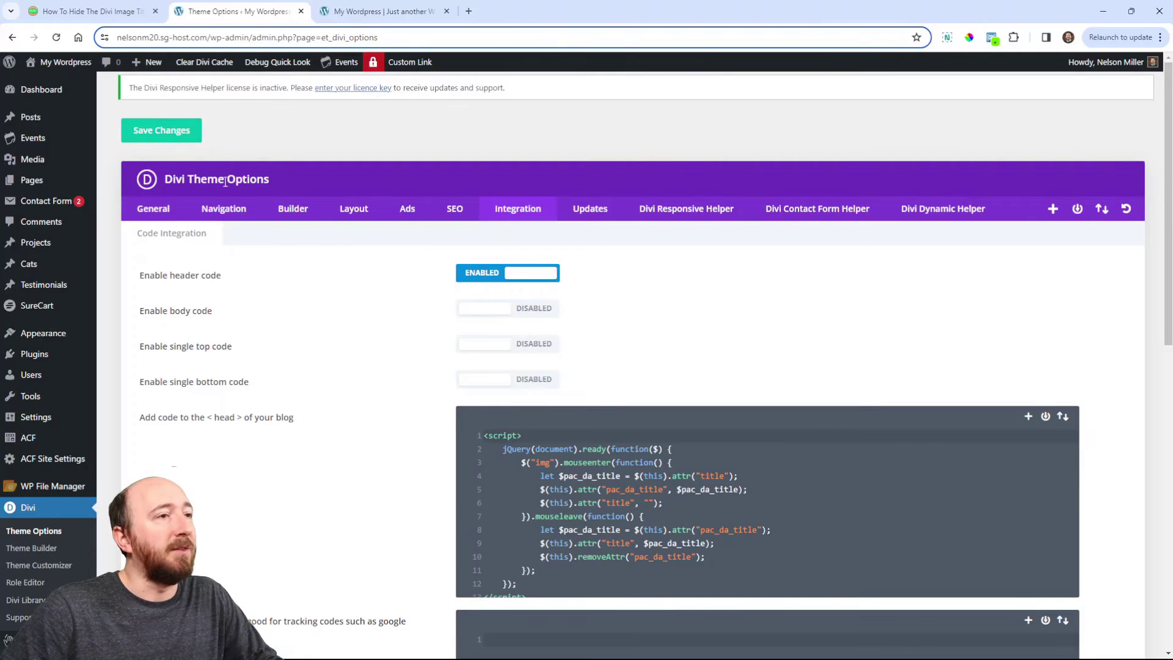
scroll(down, 3)
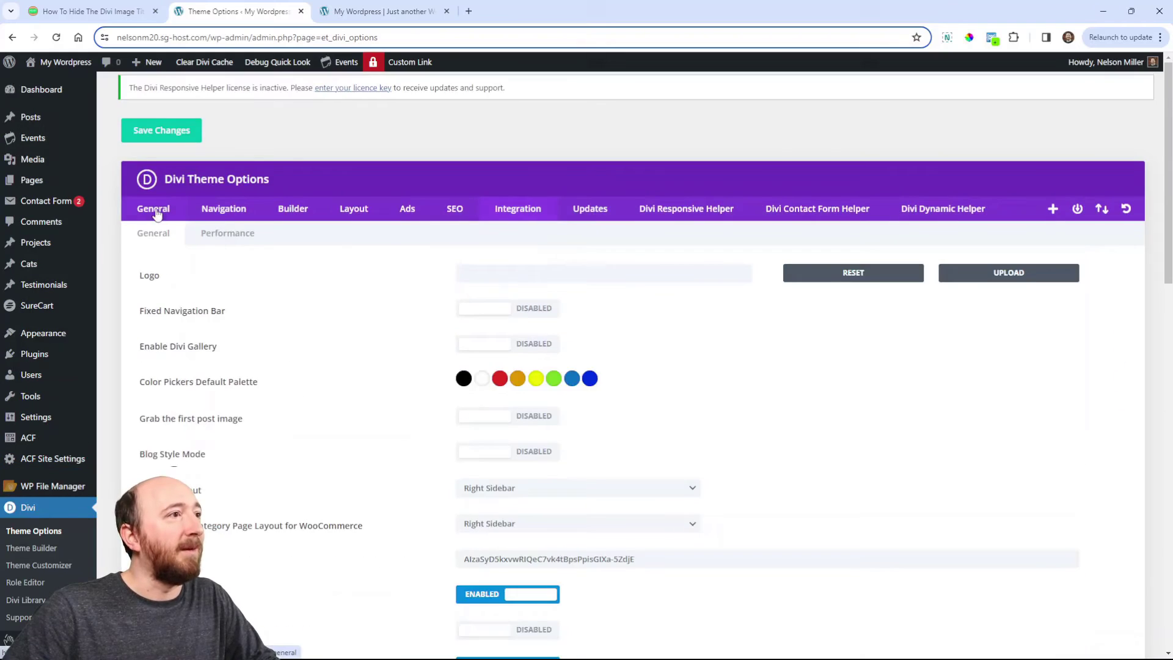
scroll(down, 3)
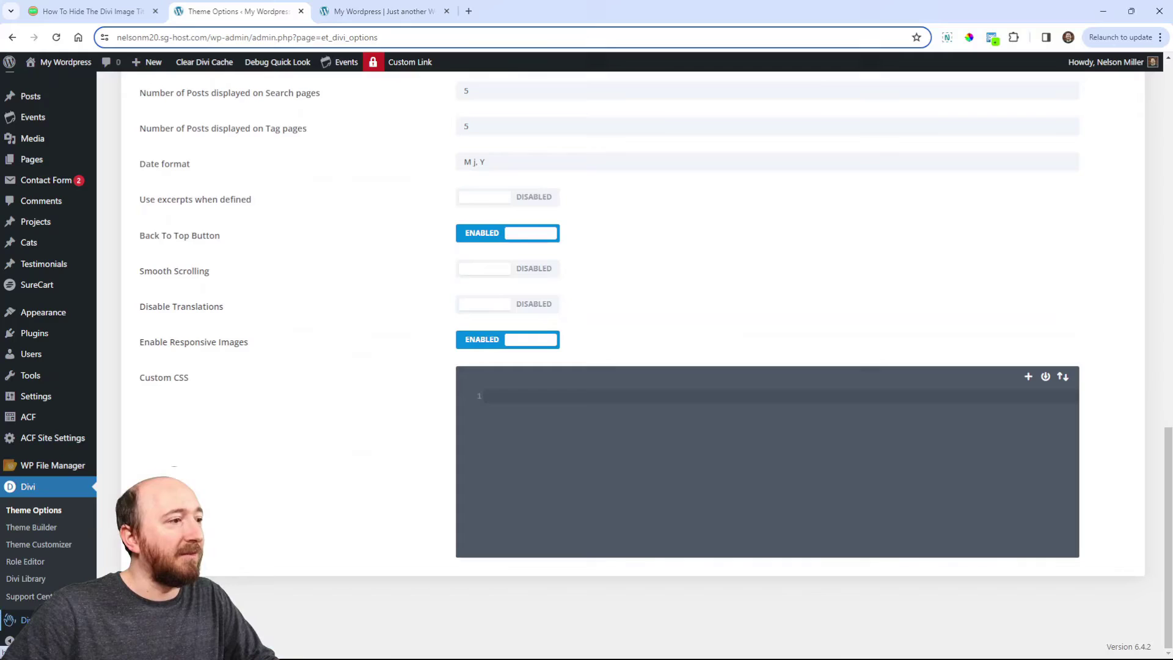
click(46, 528)
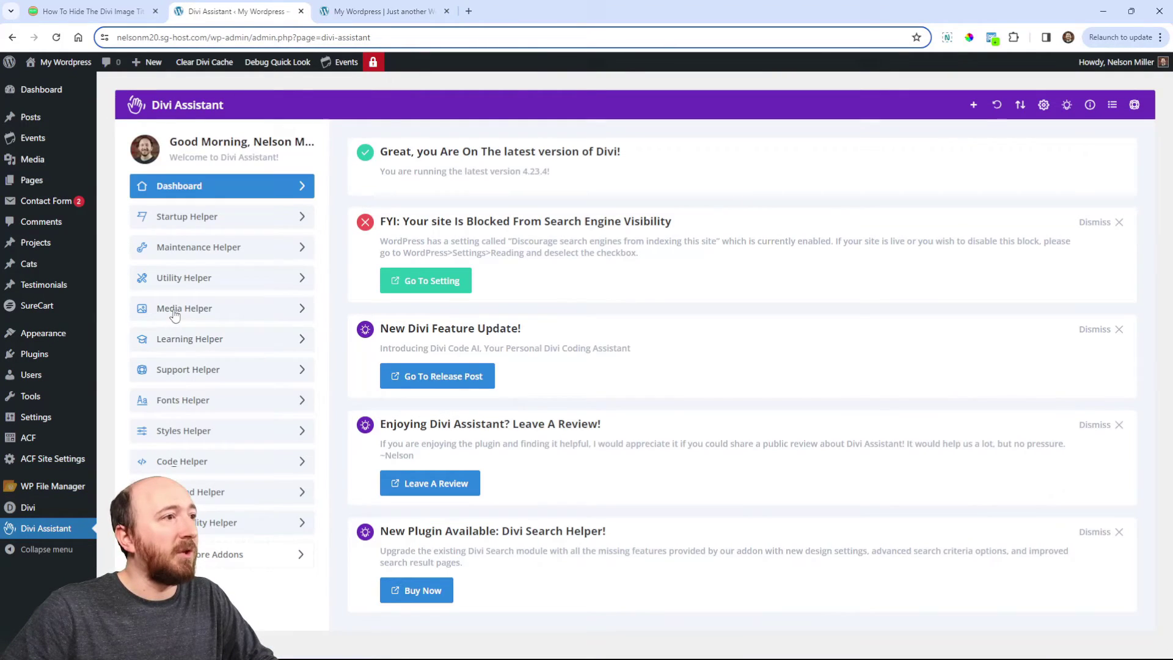
- Enable Hide Image Title Text Tooltips On Hover in Media Helper, then view the front page
click(184, 307)
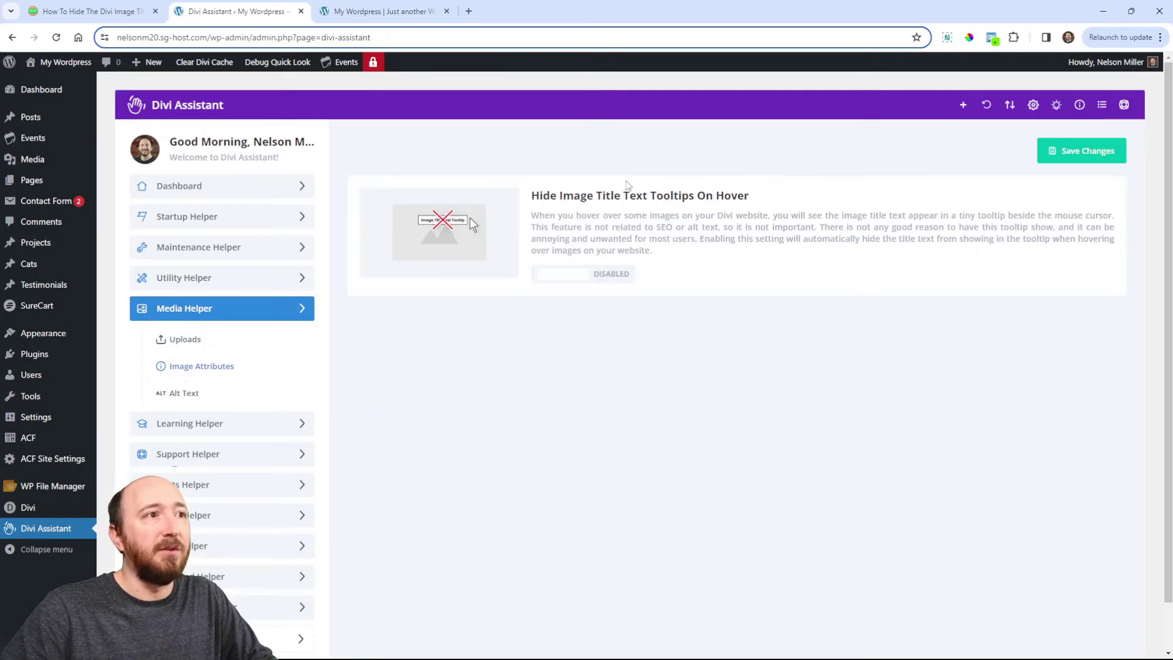
click(583, 274)
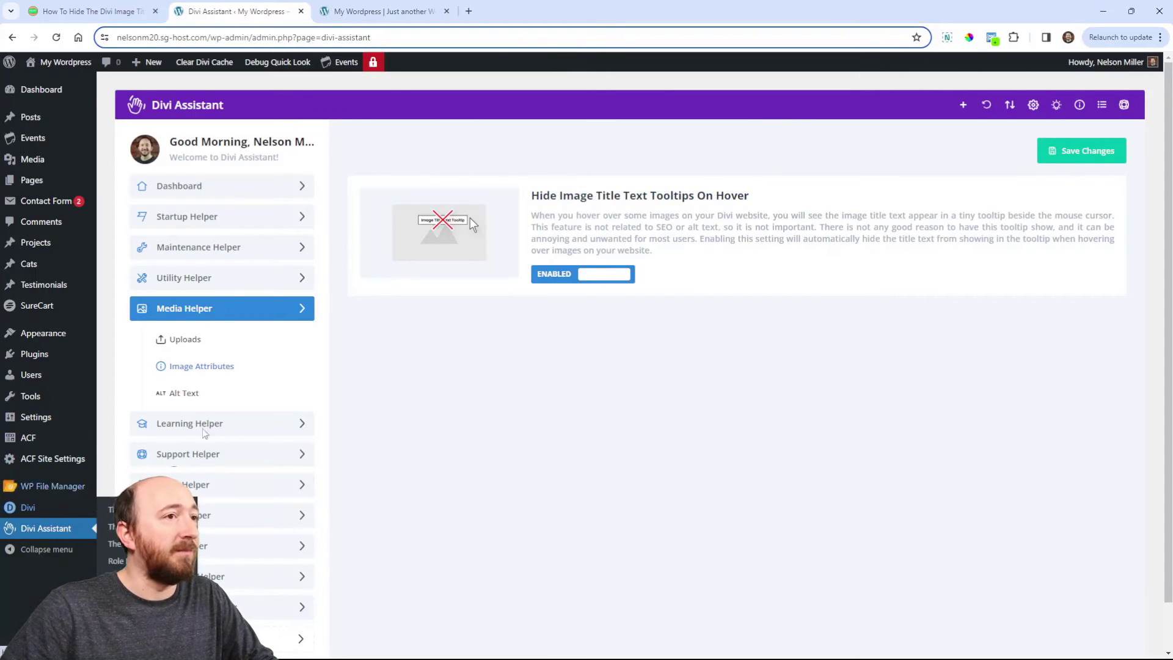
mouse_move(763, 273)
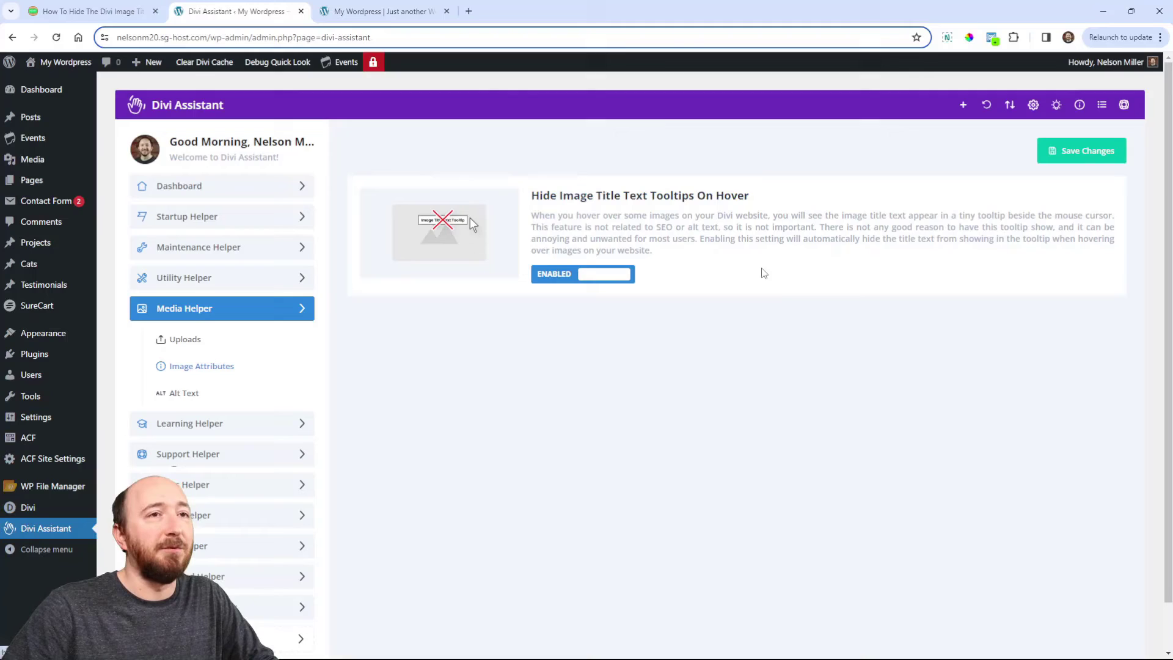
click(386, 11)
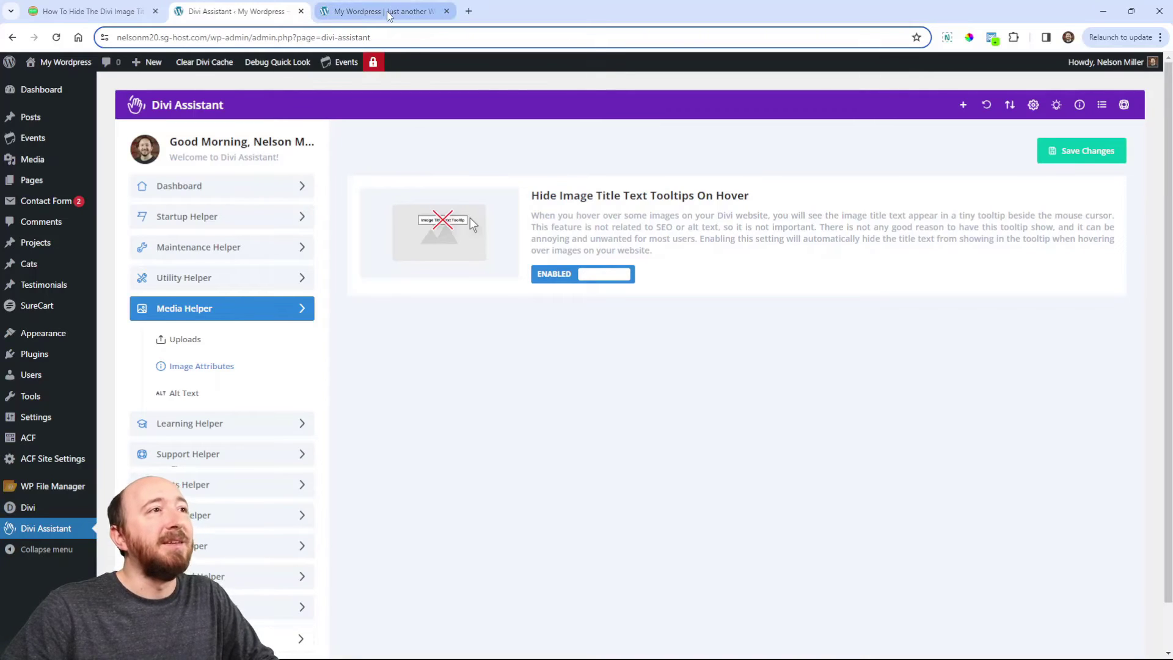
click(384, 11)
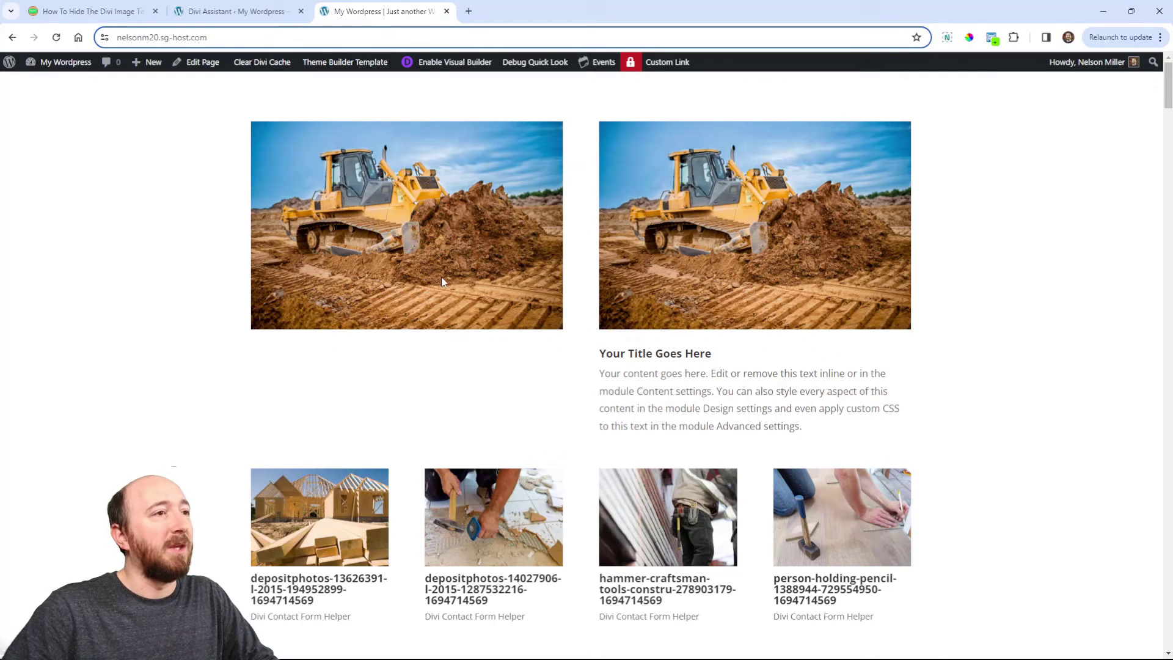